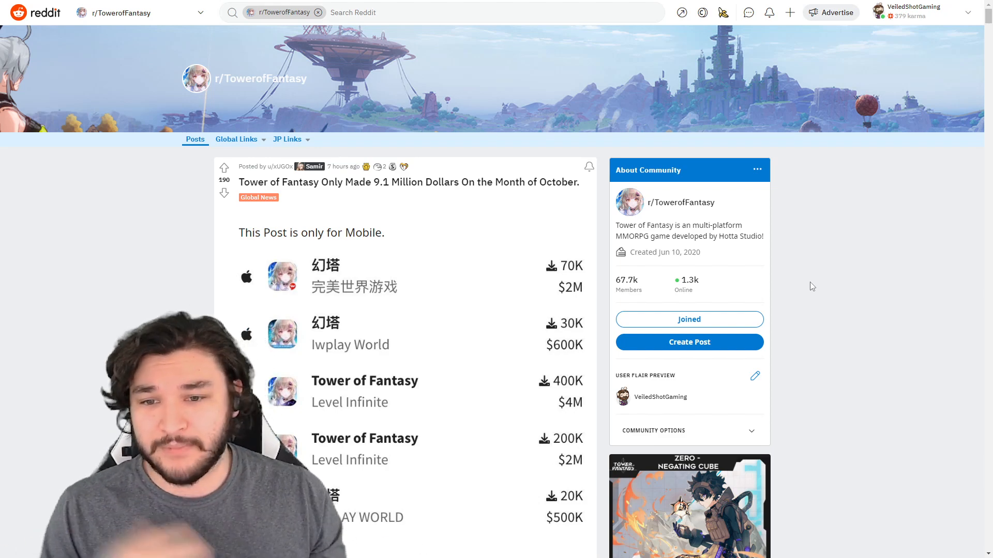
Scroll the revenue post past the Chinese and Level Infinite entries to the Korean Perfect World Games listings
scroll(down, 3)
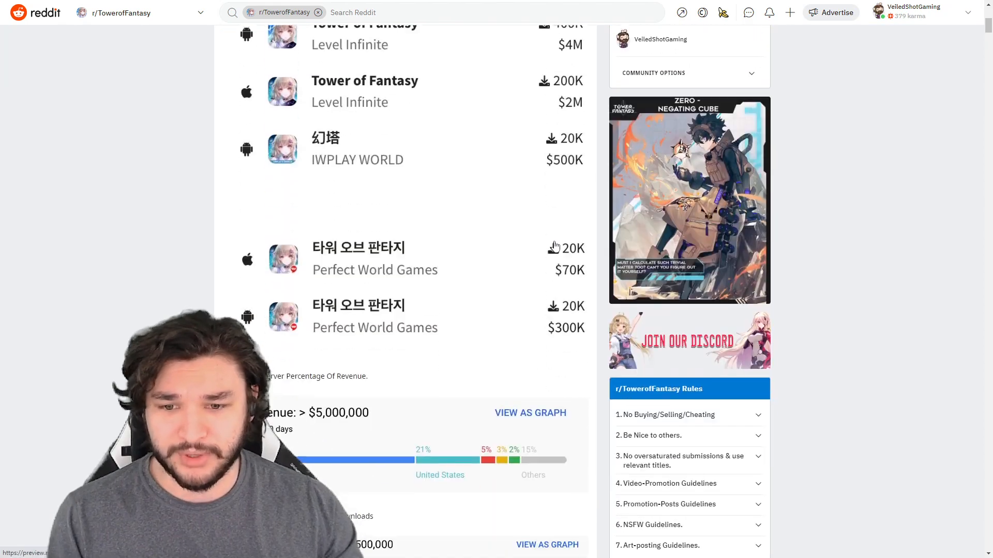
scroll(down, 3)
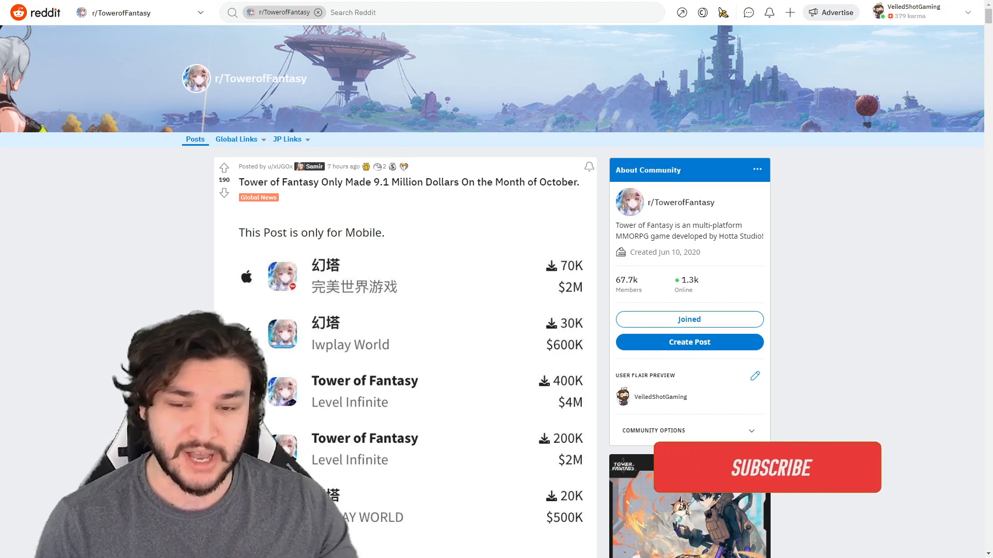
click(771, 468)
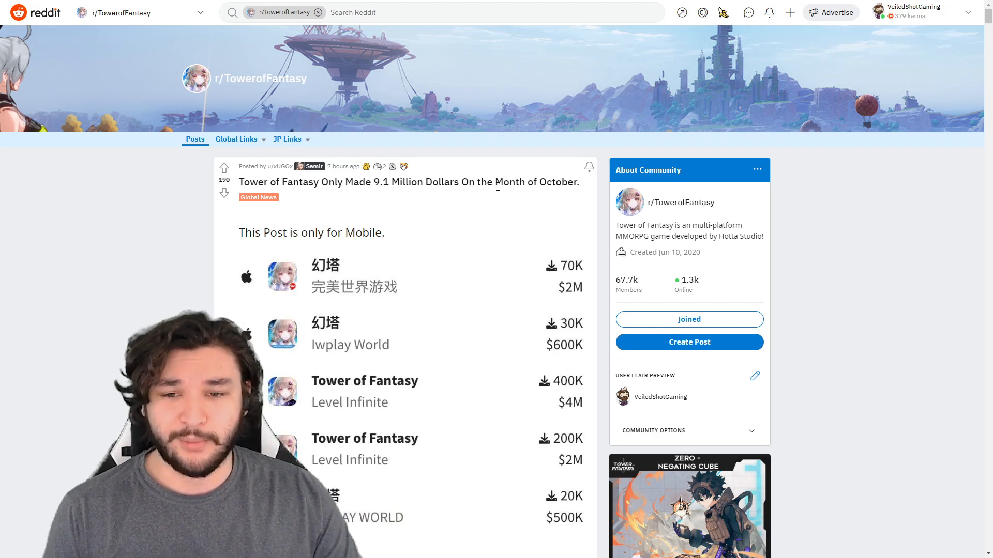
scroll(down, 3)
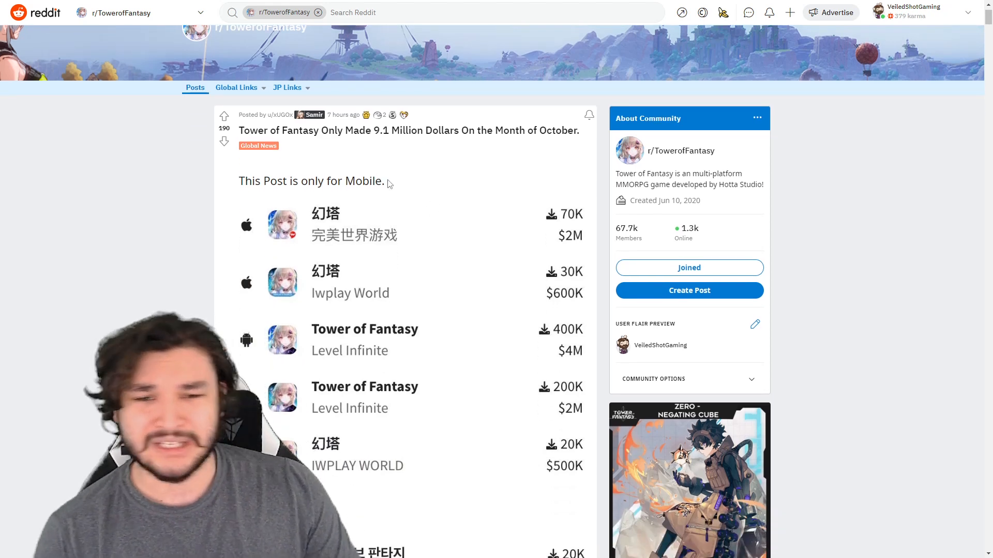
scroll(down, 3)
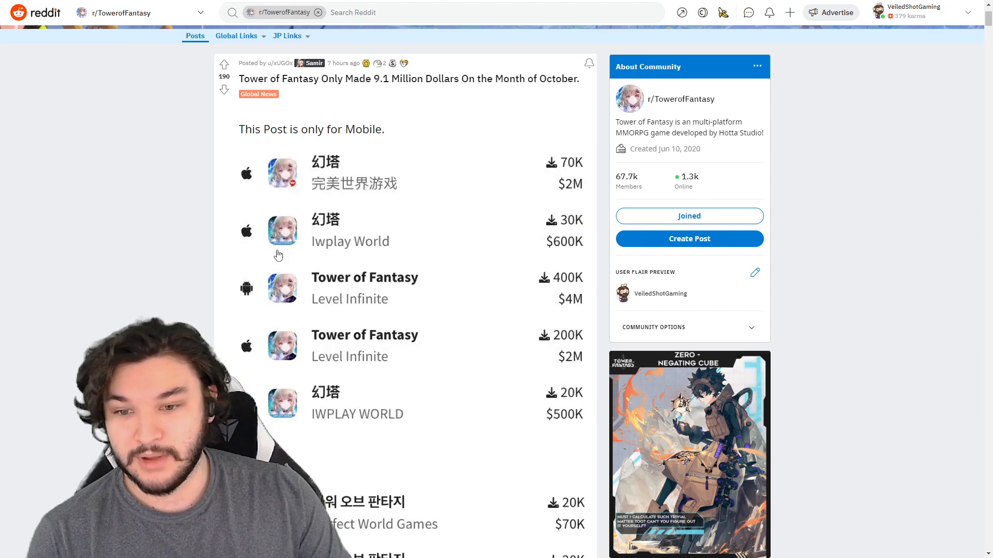
scroll(down, 3)
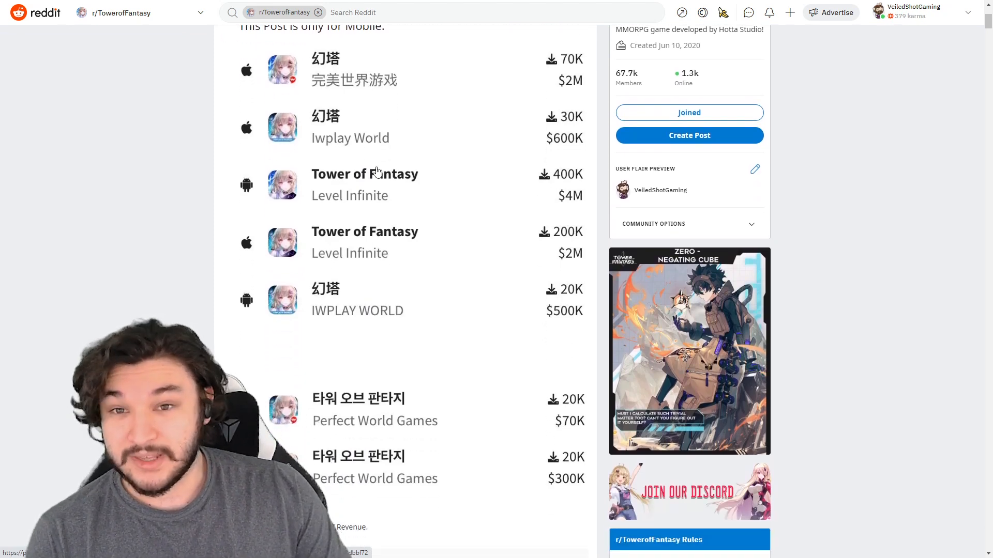
mouse_move(385, 206)
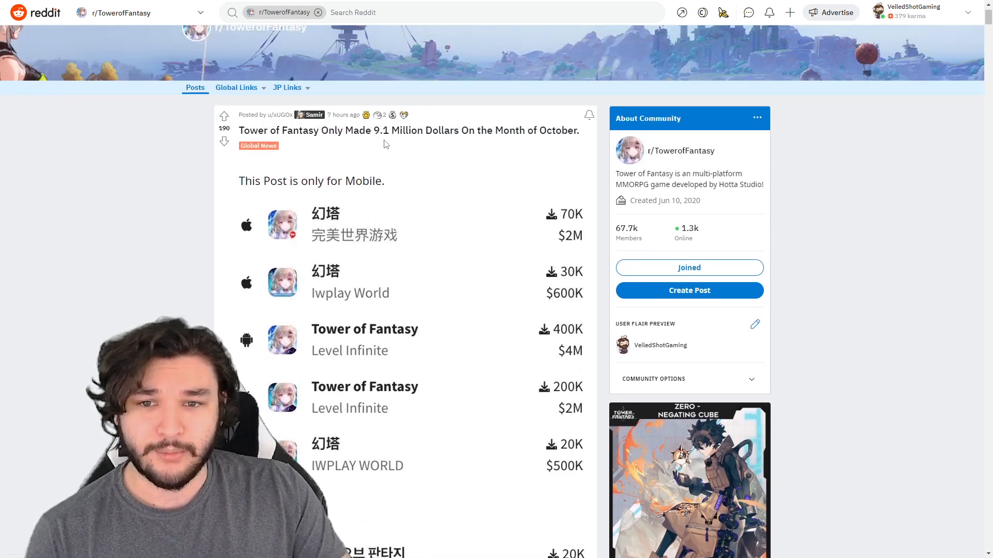
scroll(down, 3)
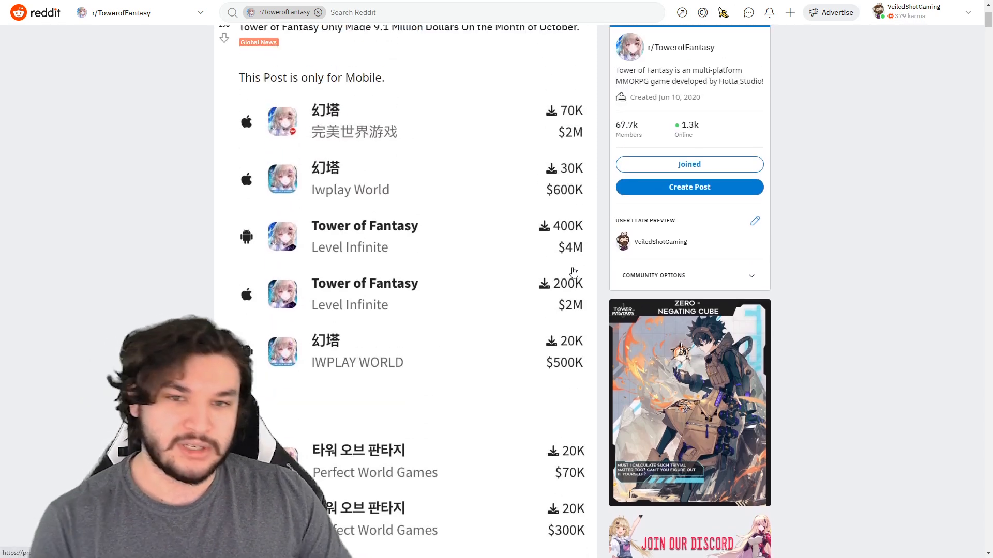
scroll(down, 3)
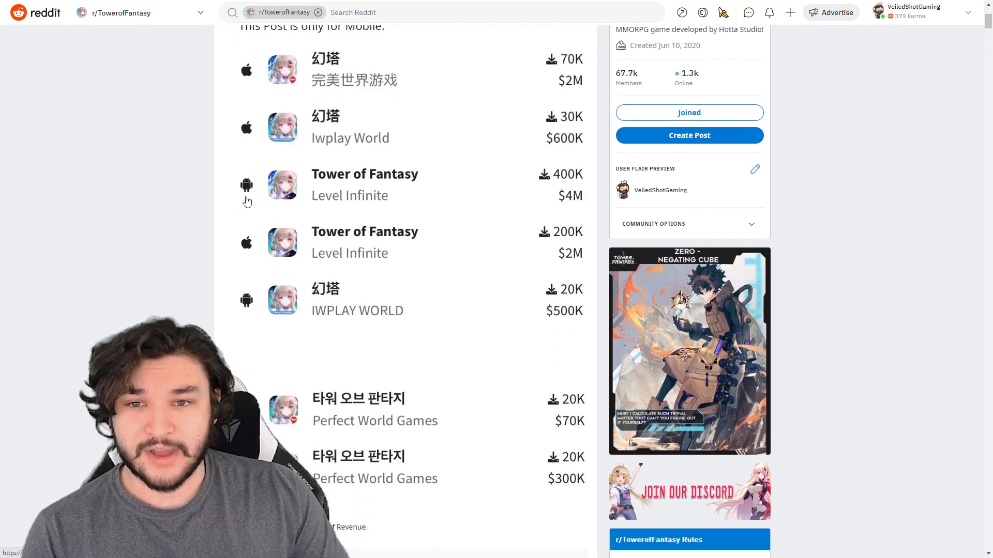
scroll(down, 3)
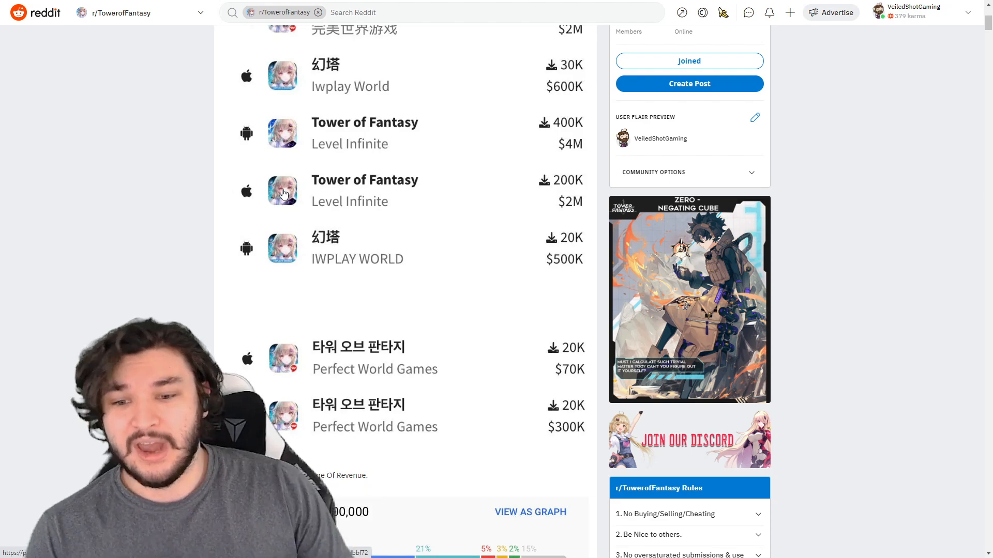
Scroll through the server revenue and download splits to the Google Trends MMO comparison charts
scroll(down, 3)
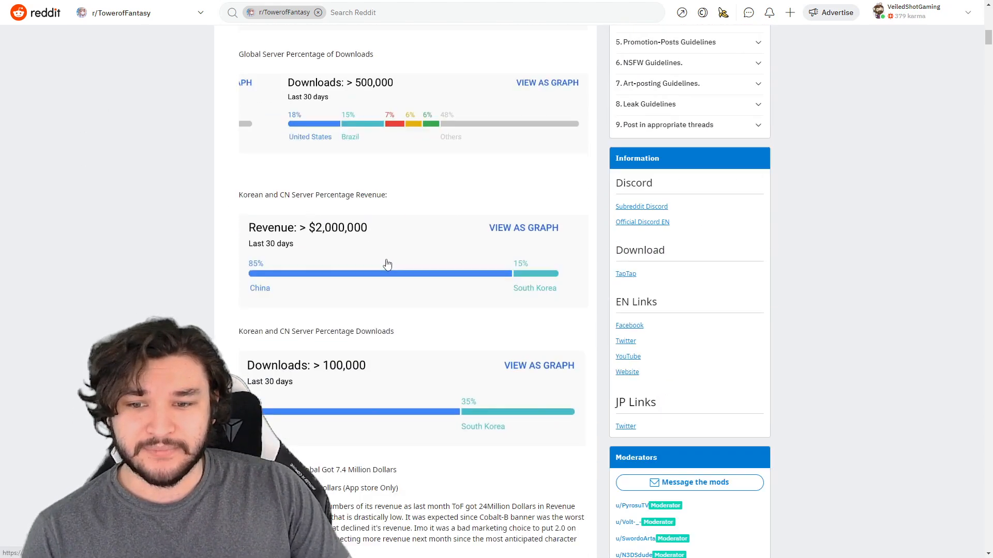
scroll(down, 3)
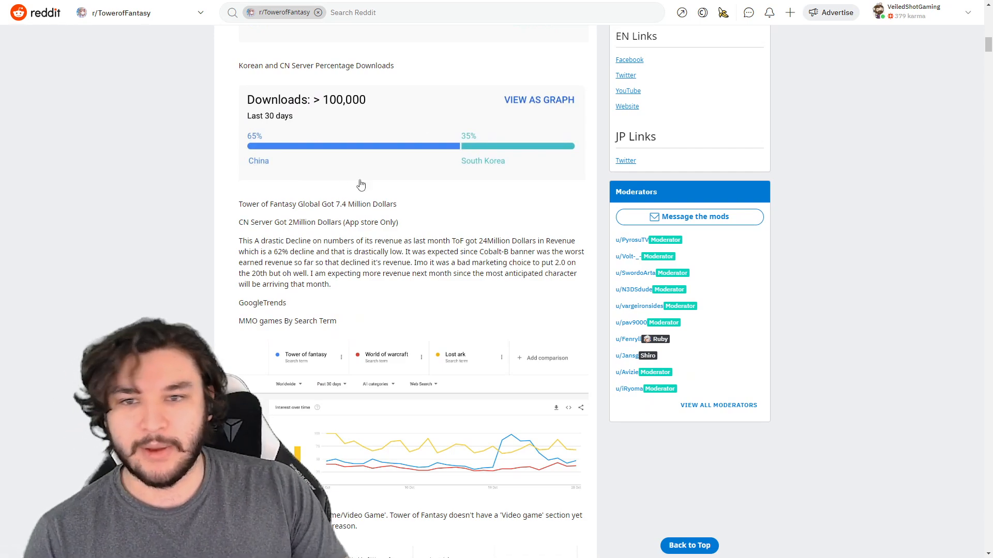
scroll(up, 3)
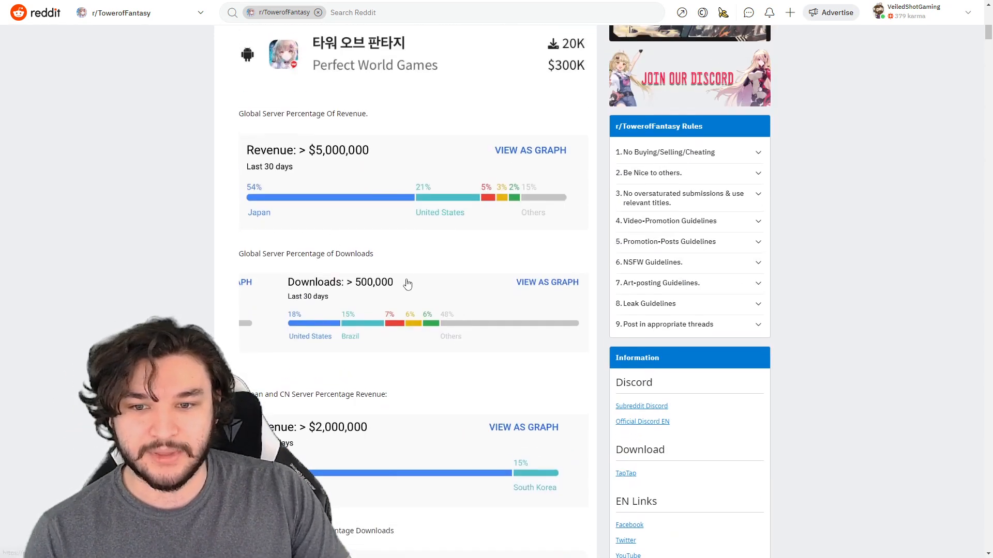
scroll(down, 3)
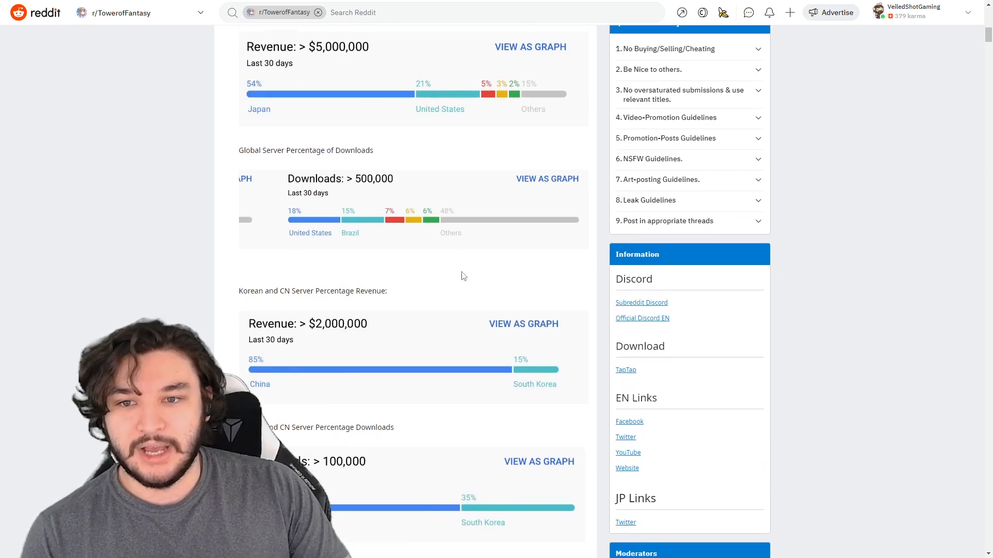
scroll(down, 3)
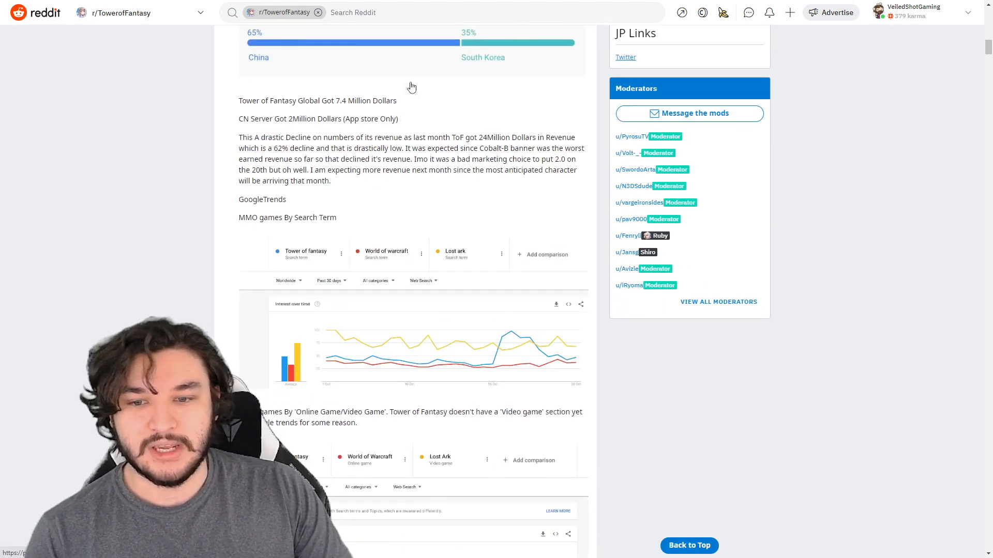
scroll(up, 3)
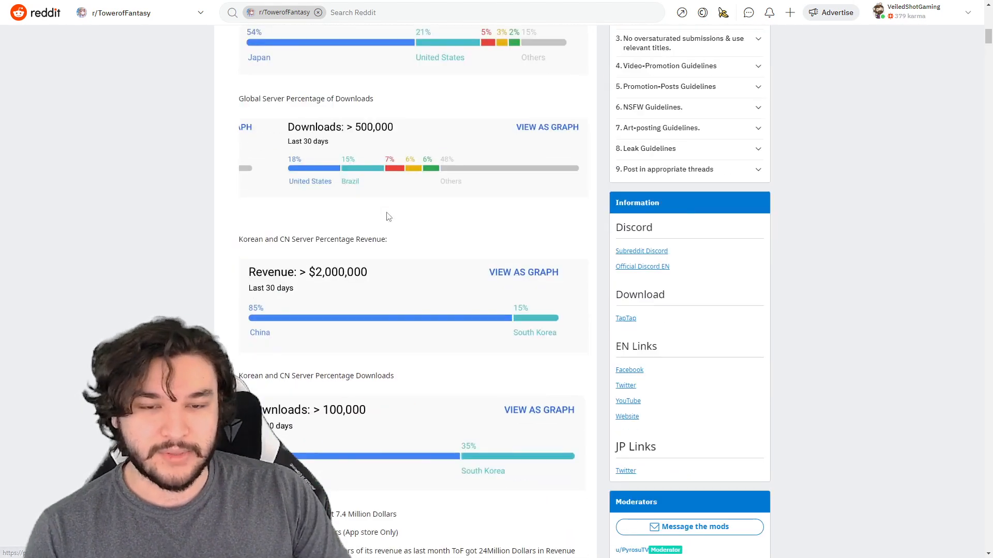
scroll(down, 3)
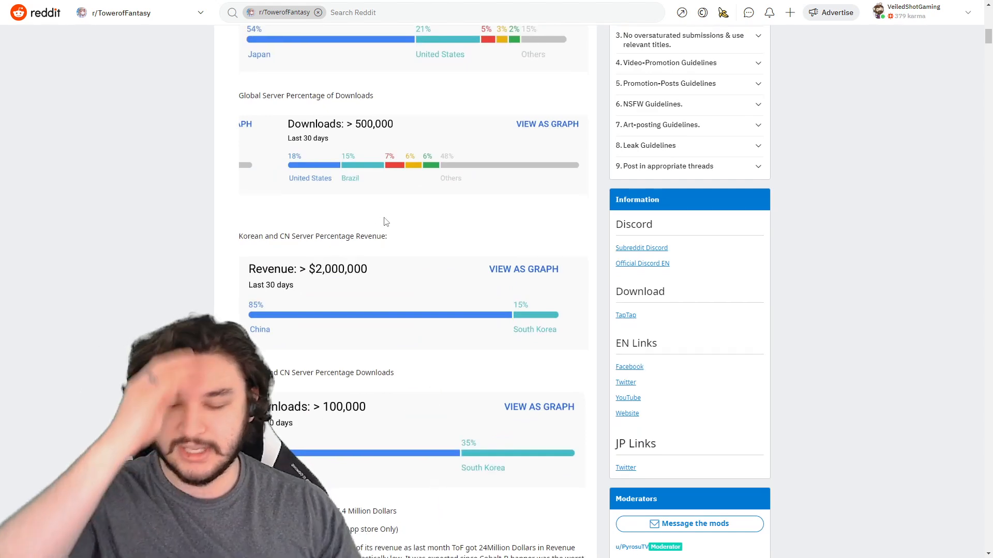
scroll(down, 3)
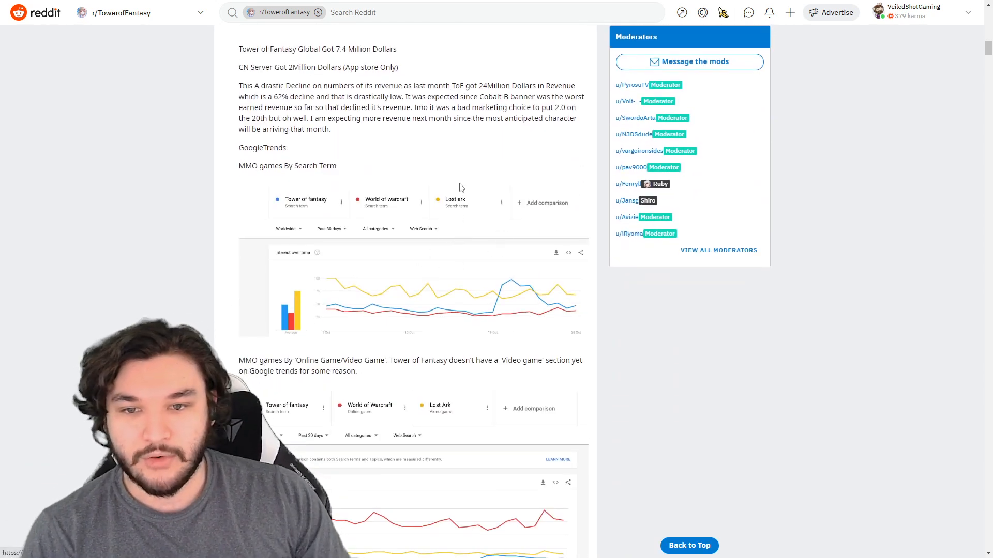
scroll(down, 3)
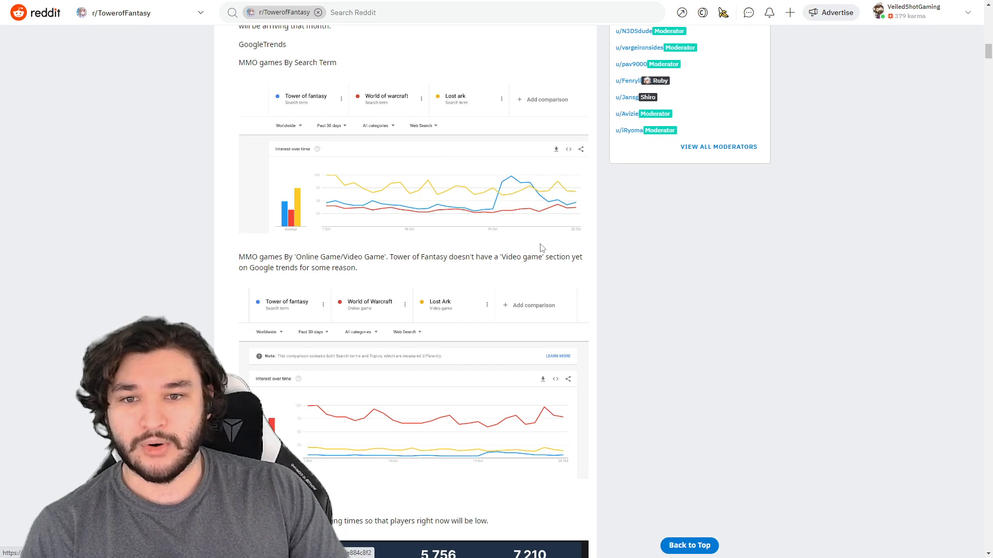
mouse_move(570, 193)
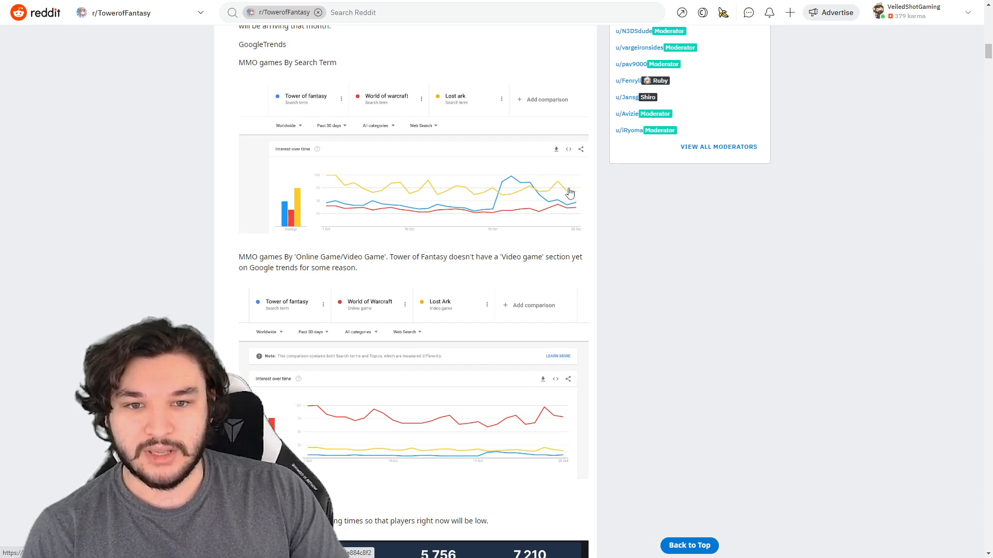
Scroll past the Google Trends charts to the Steam Statistics player counts, chart and Twitch stats
scroll(down, 3)
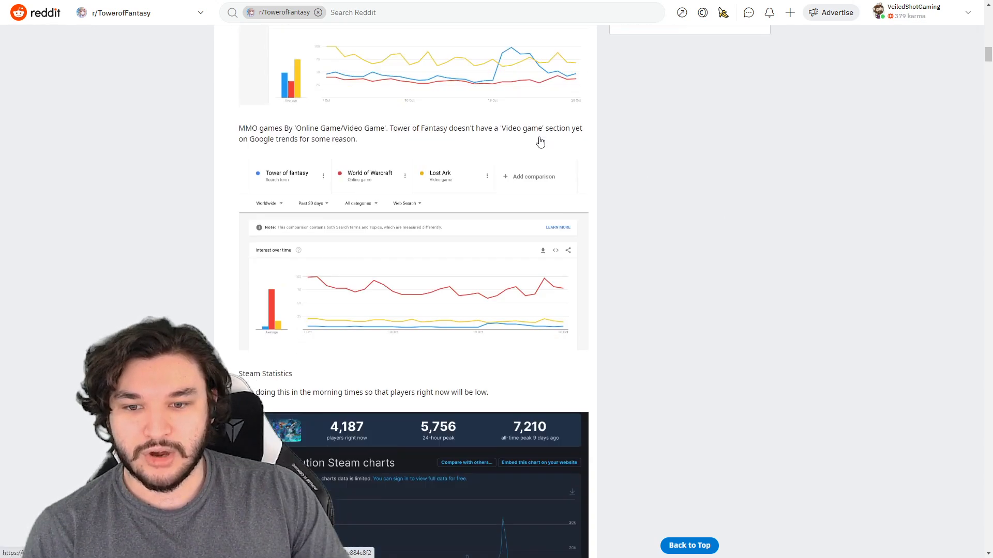
scroll(down, 3)
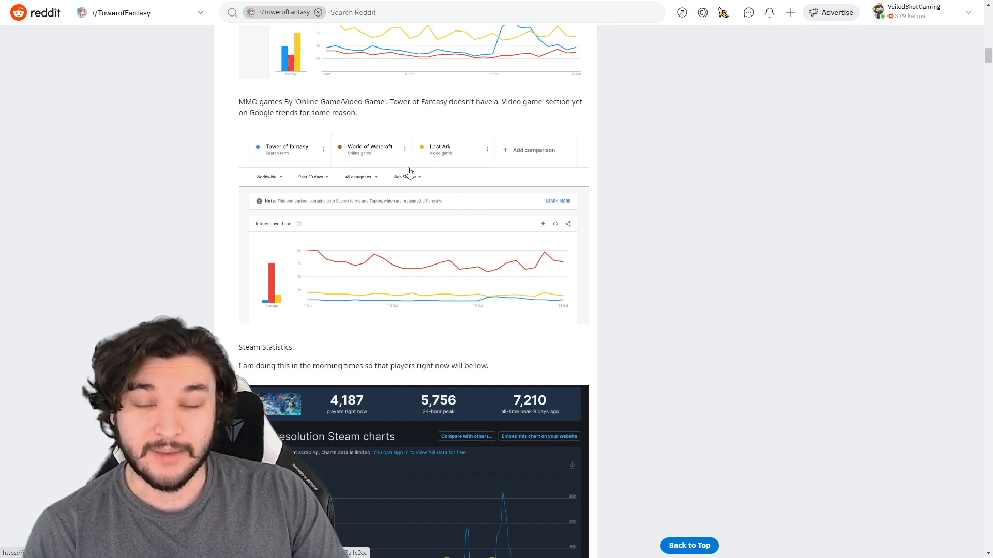
mouse_move(226, 130)
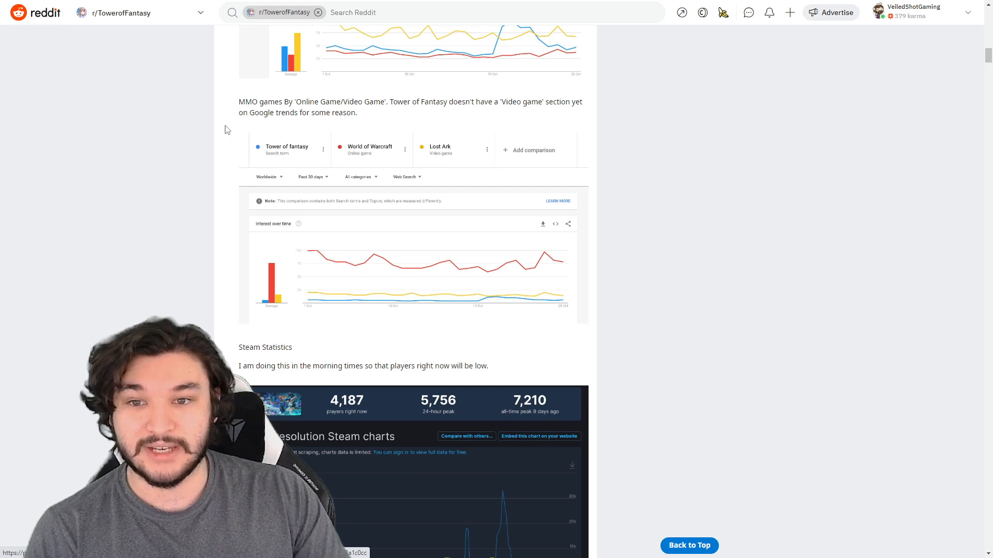
mouse_move(548, 268)
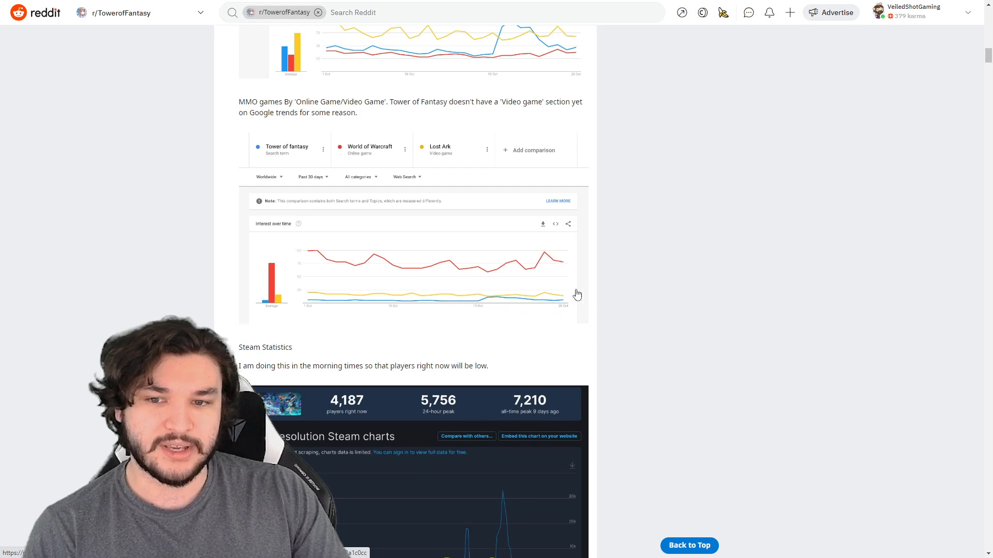
mouse_move(566, 290)
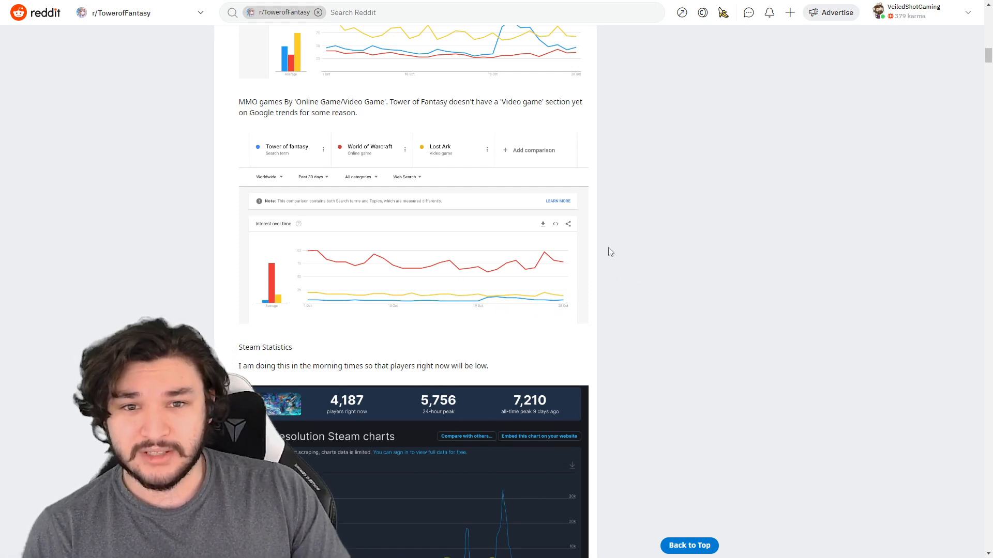
mouse_move(588, 236)
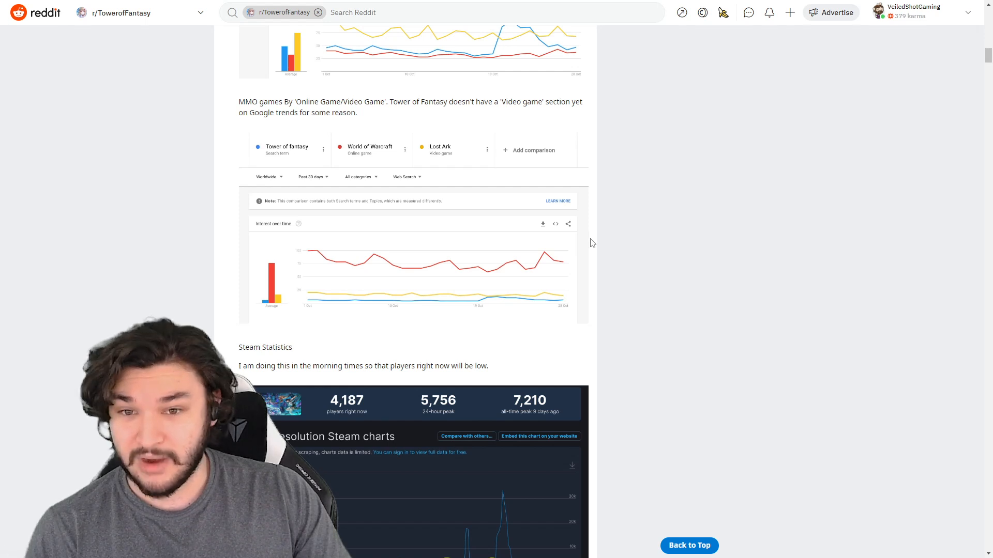
mouse_move(608, 234)
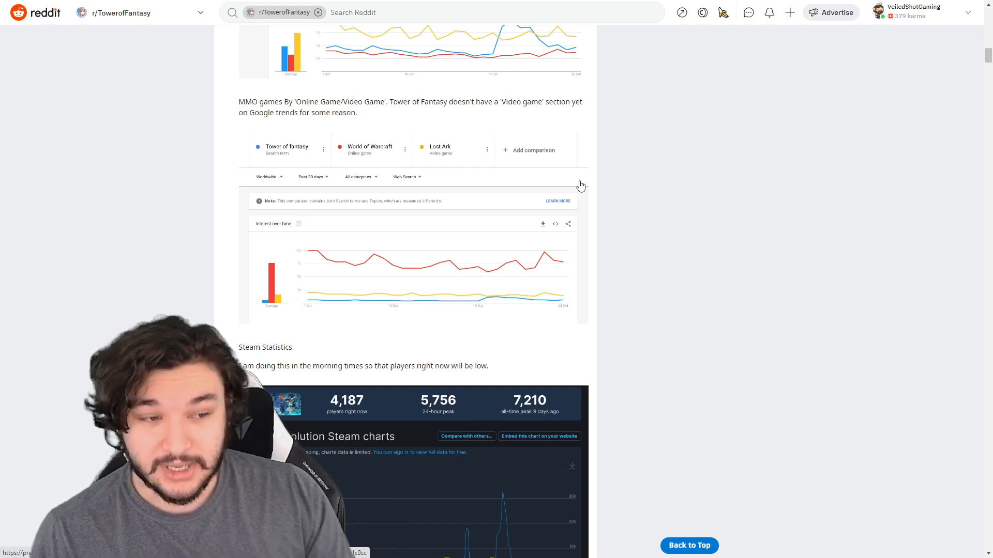
scroll(down, 3)
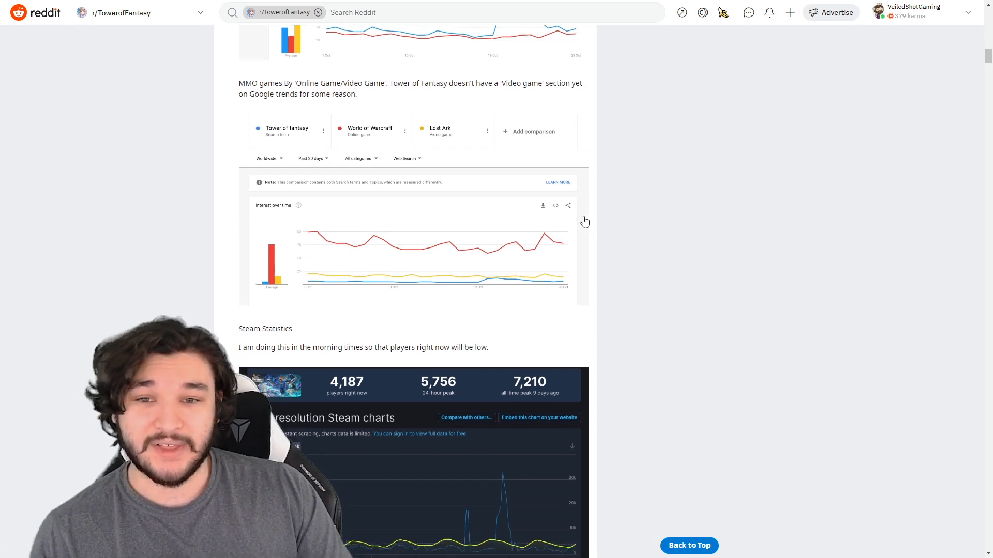
scroll(down, 3)
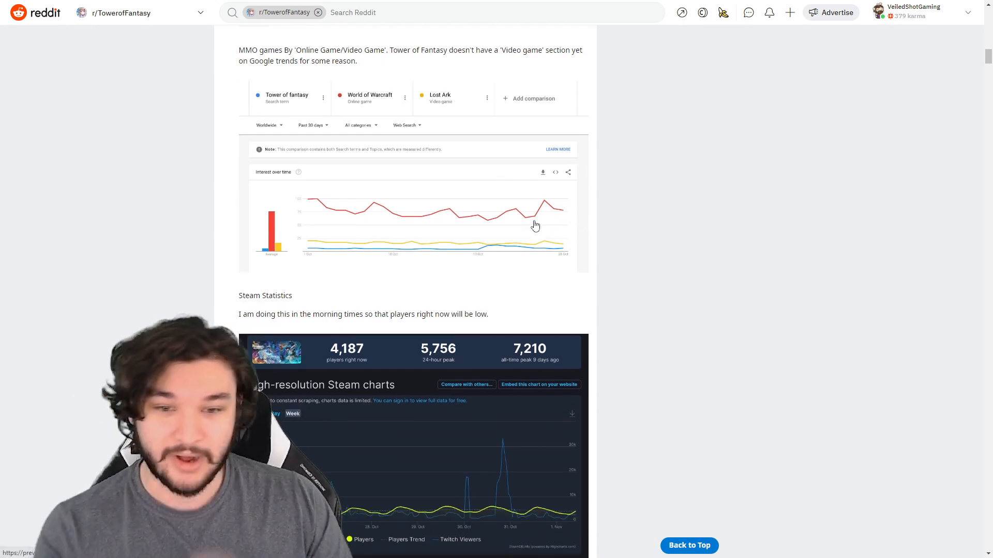
scroll(down, 3)
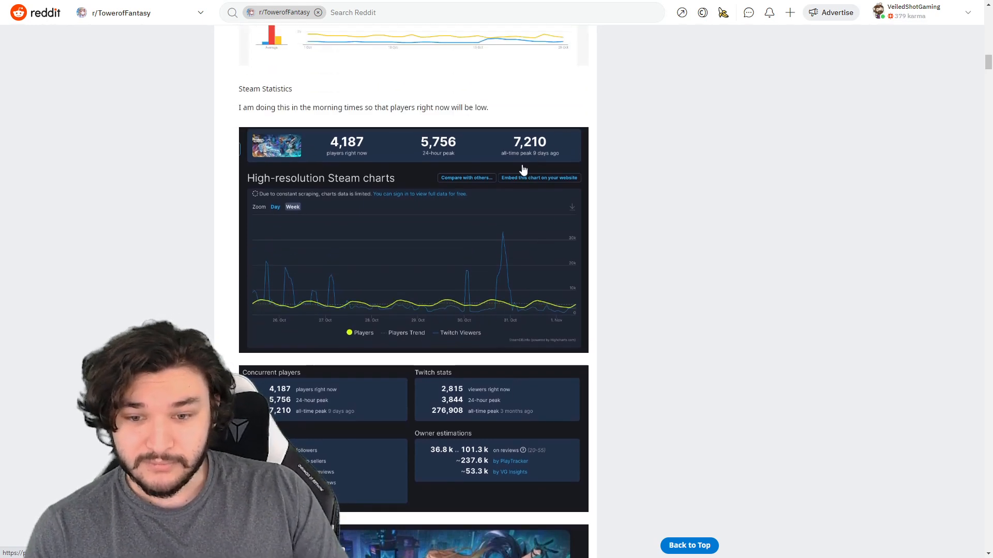
scroll(down, 3)
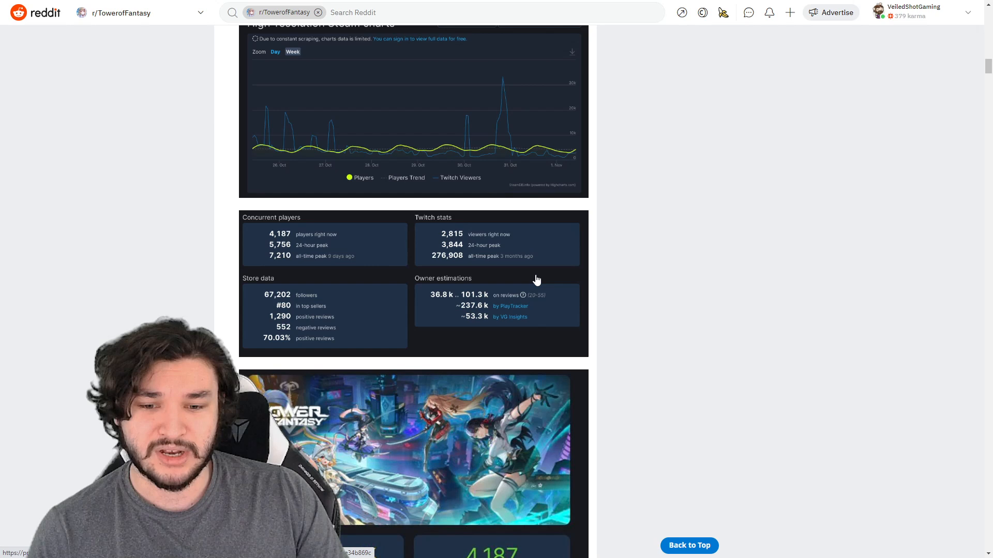
mouse_move(369, 243)
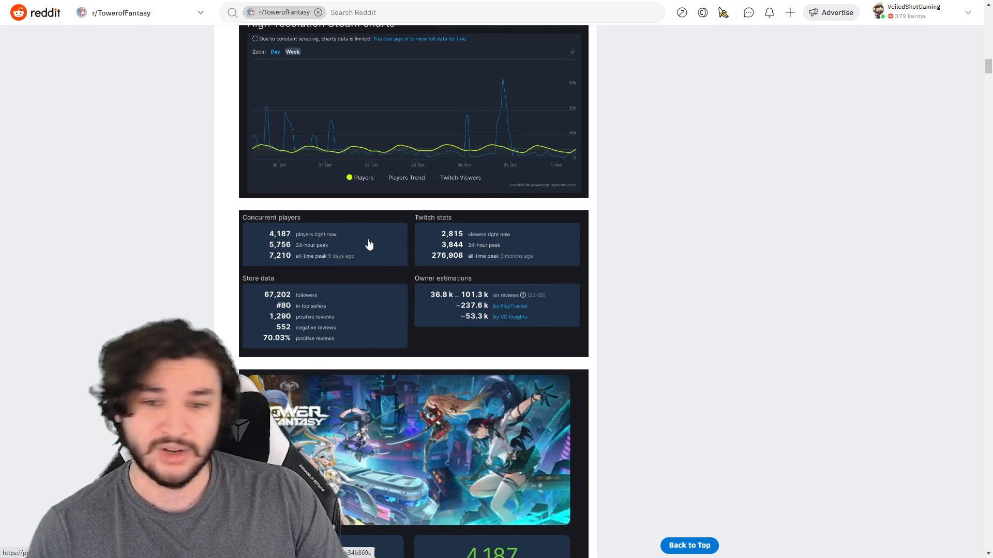
mouse_move(380, 234)
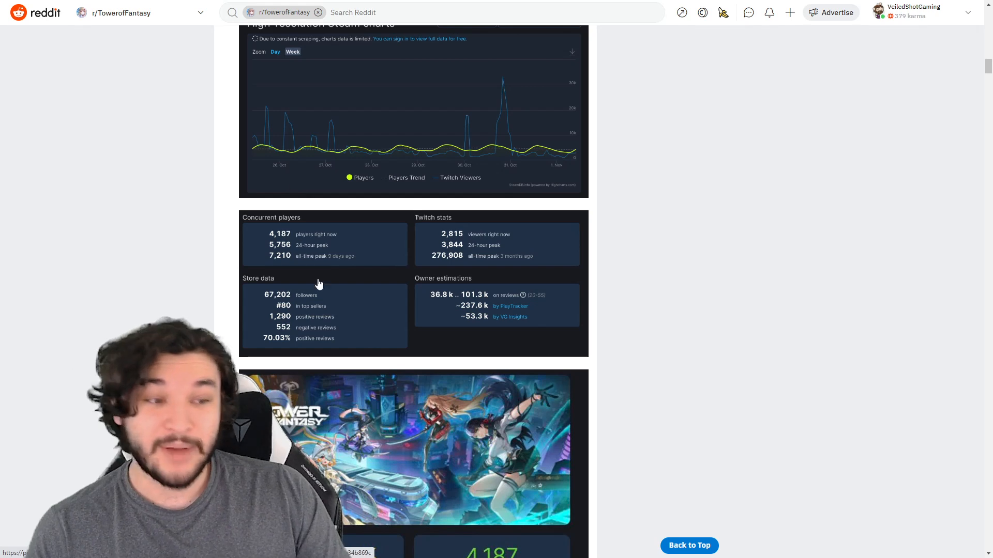
scroll(up, 3)
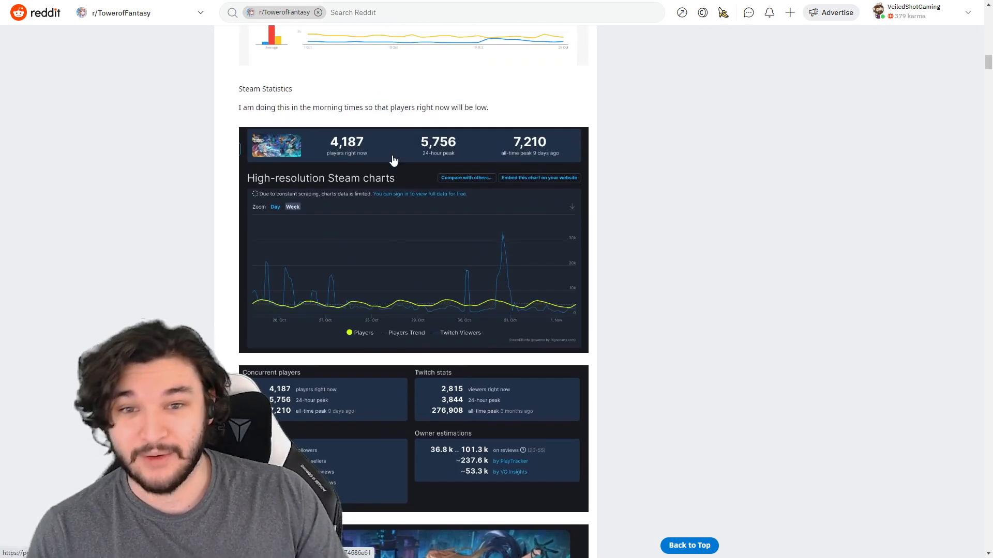
Scroll back and forth through the revenue tables of the current post
scroll(down, 3)
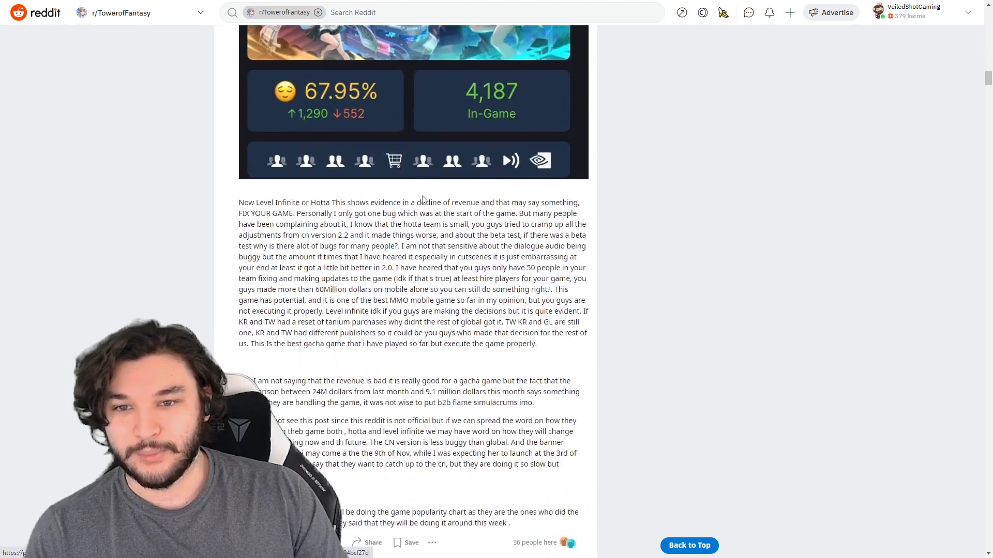
scroll(down, 3)
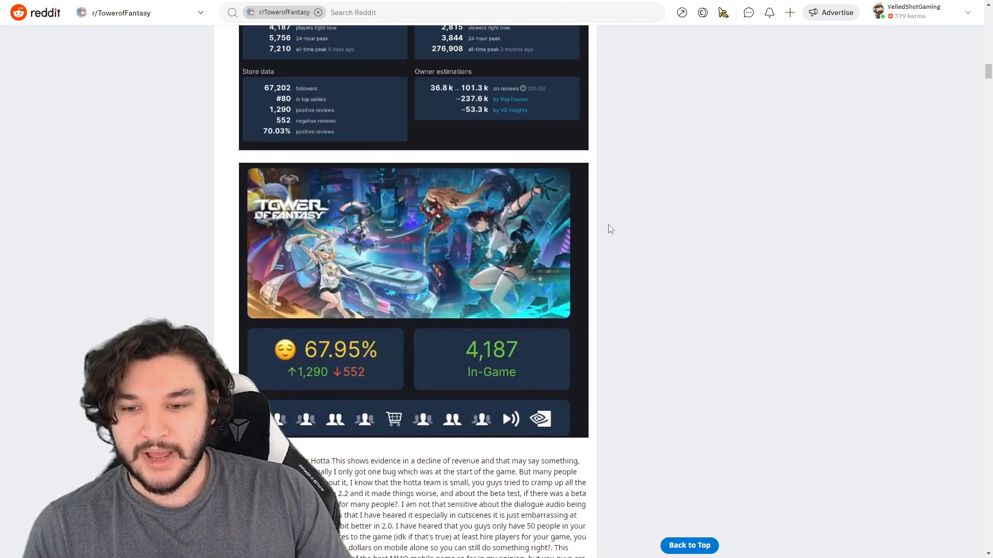
scroll(up, 3)
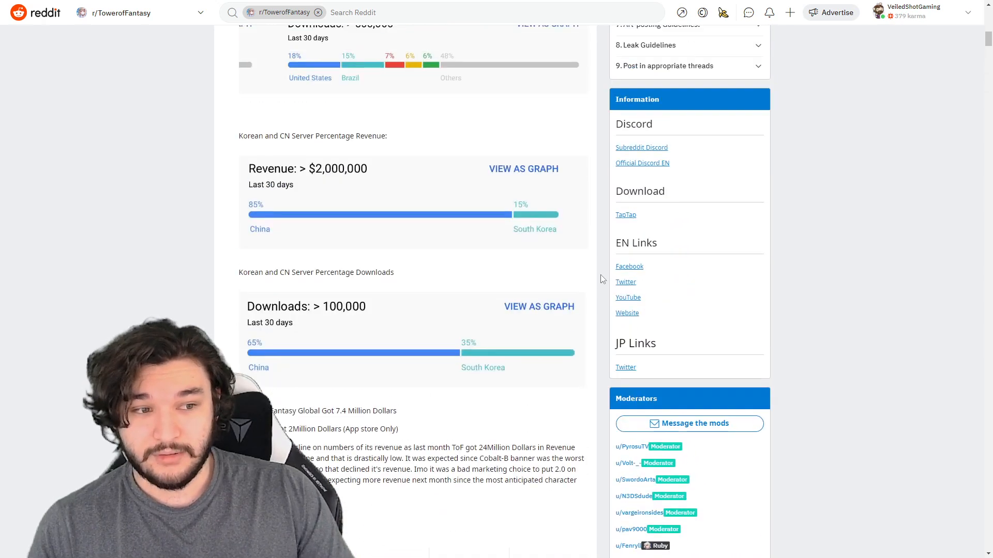
scroll(up, 3)
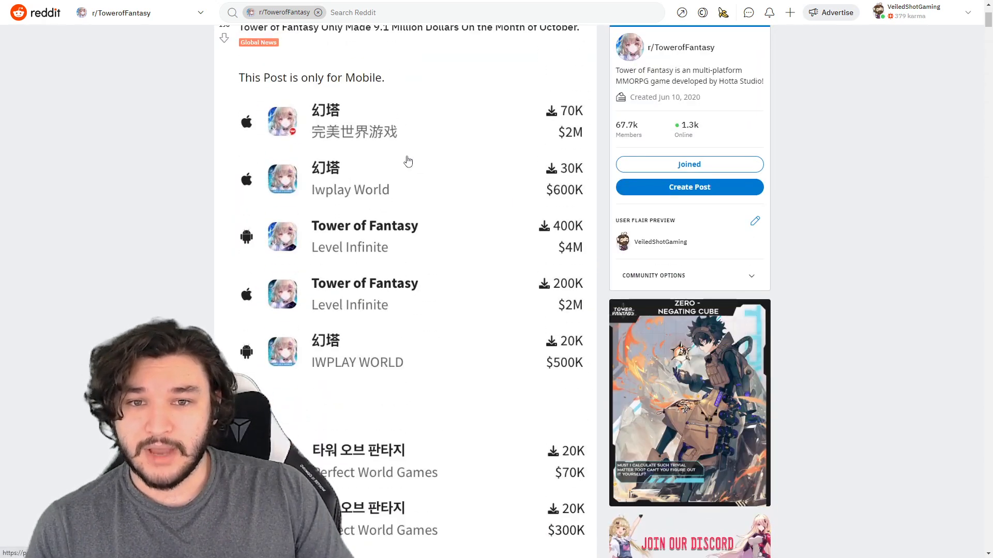
scroll(down, 3)
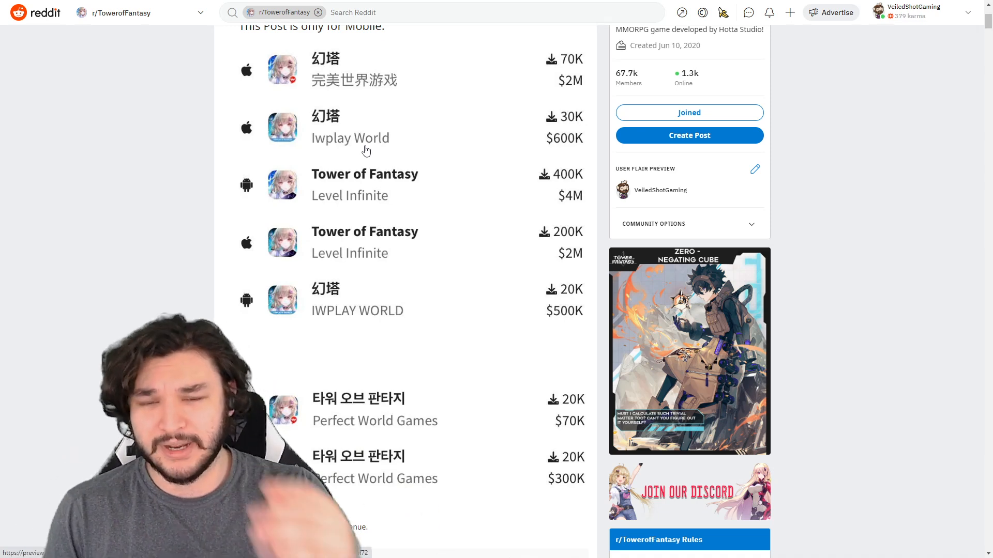
mouse_move(430, 178)
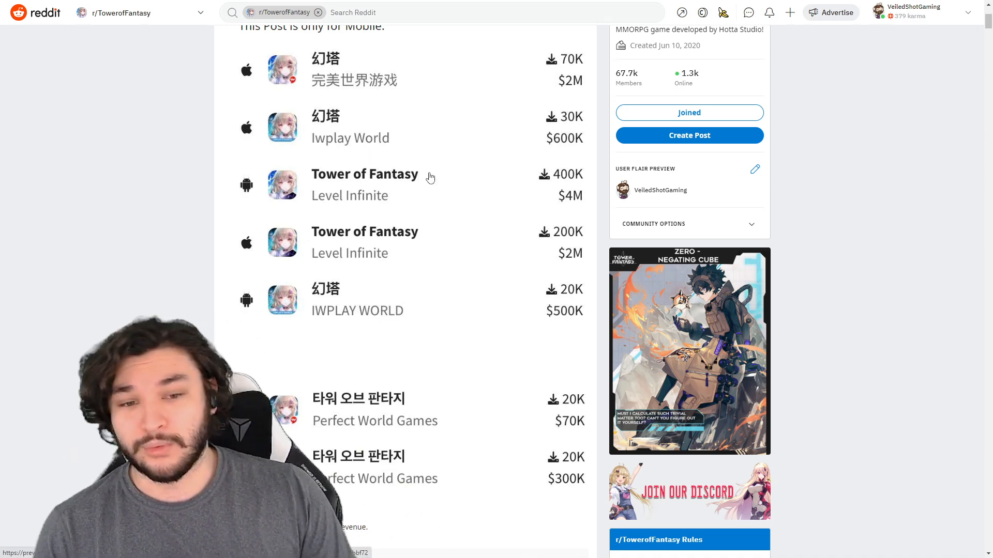
Bring the 'State of Tower of Fantasy Discussion' post into view from its title and opening points
scroll(down, 3)
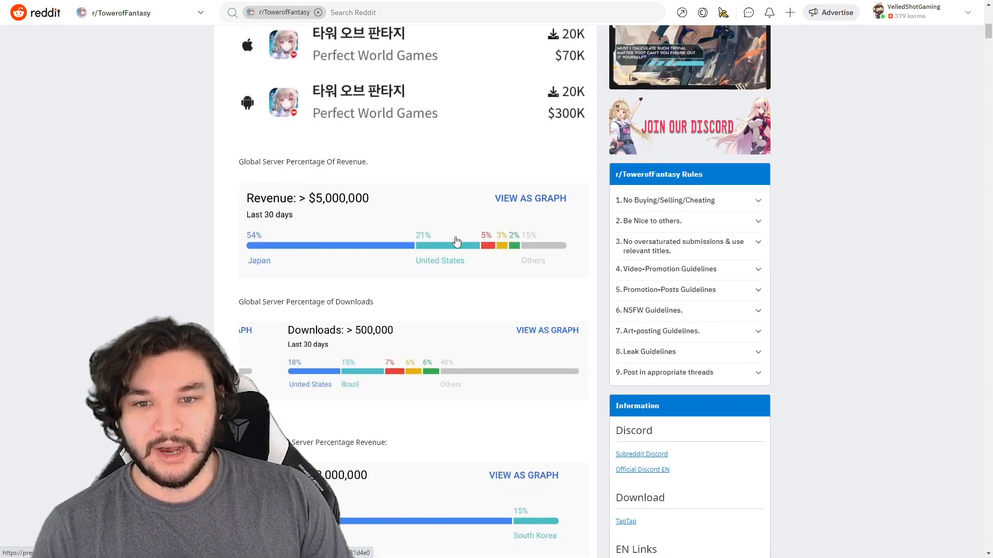
scroll(down, 3)
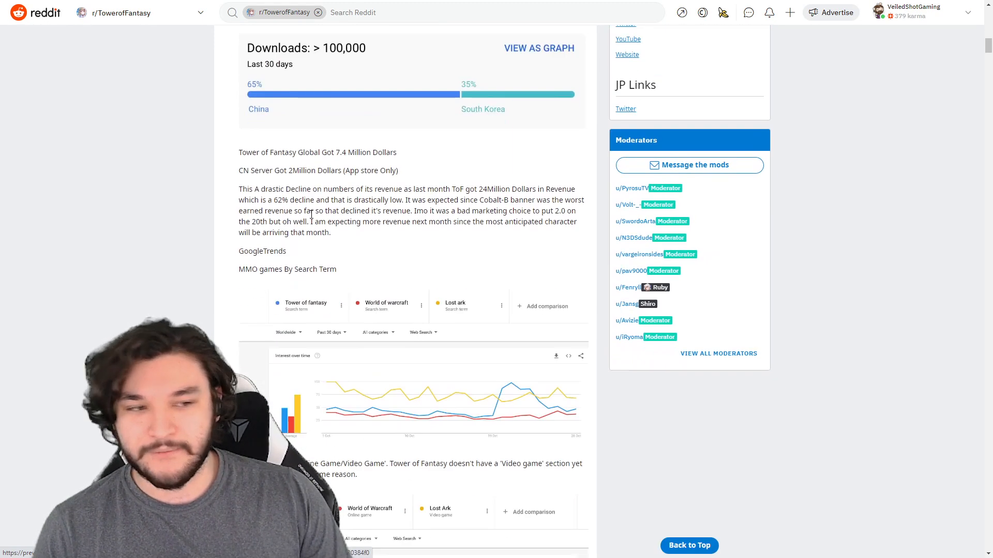
scroll(down, 3)
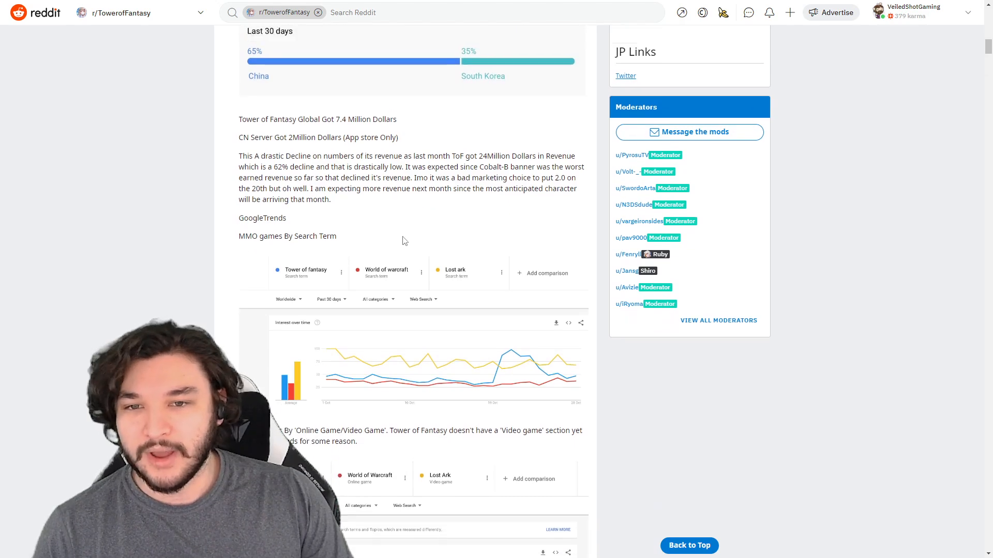
scroll(down, 3)
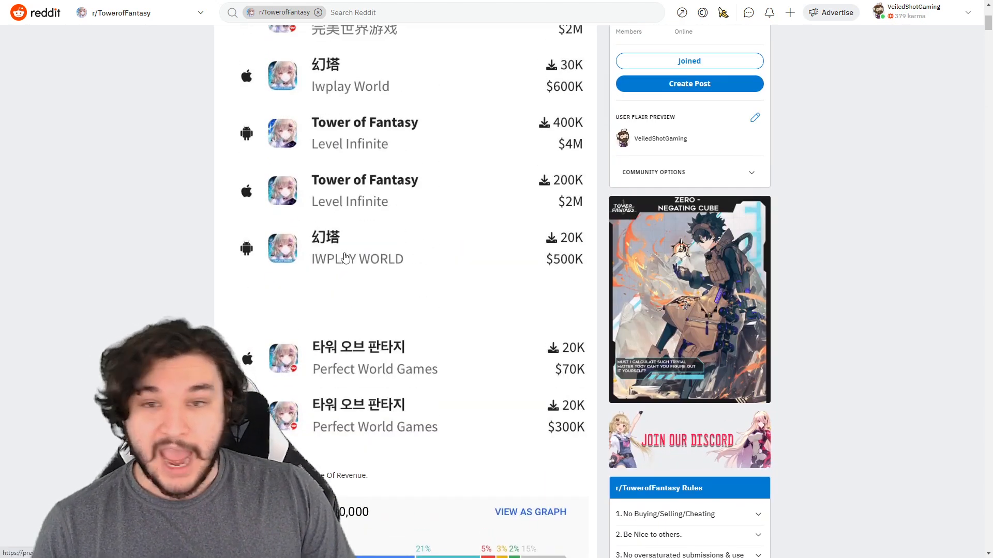
scroll(up, 3)
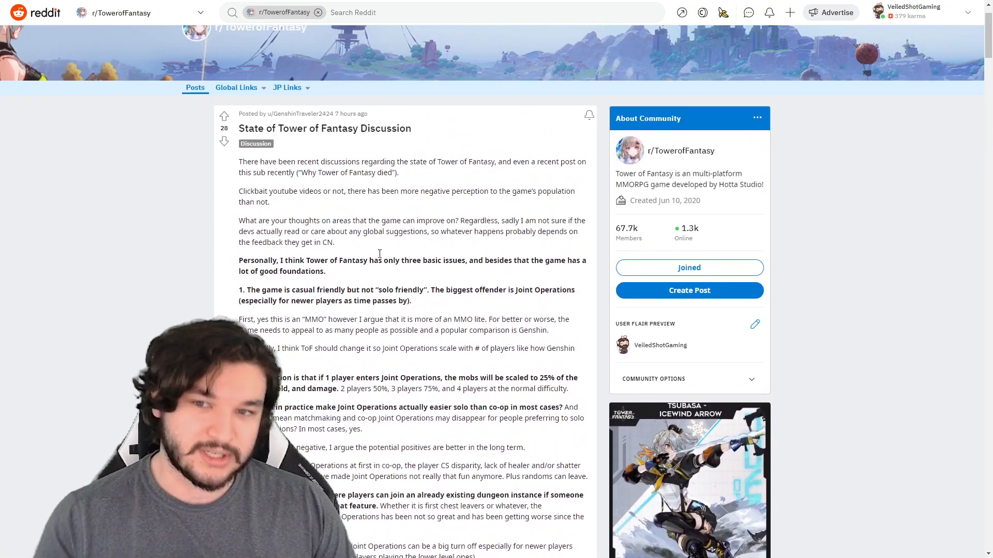
Scroll to point 1 and highlight the start of its 'casual friendly but not solo friendly' heading
double_click(382, 128)
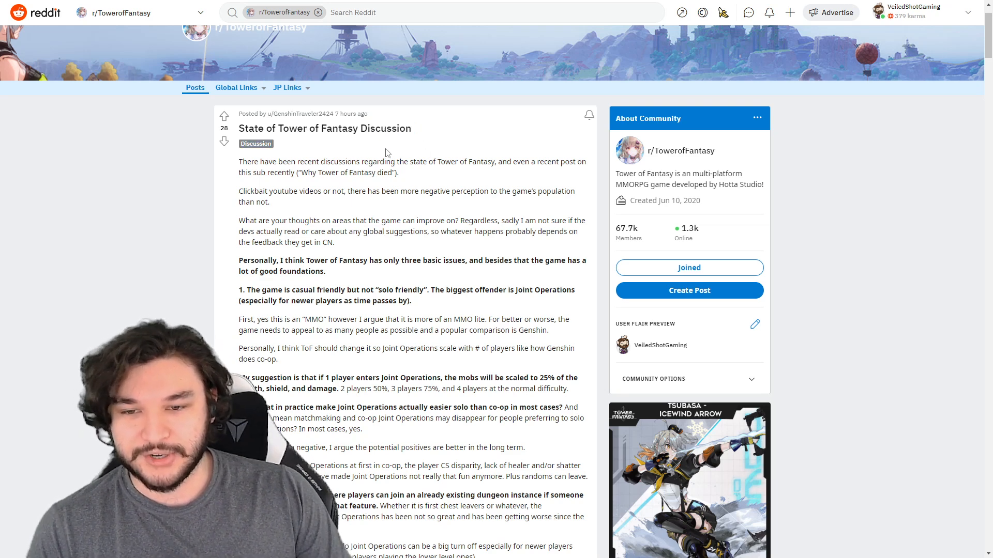
scroll(down, 3)
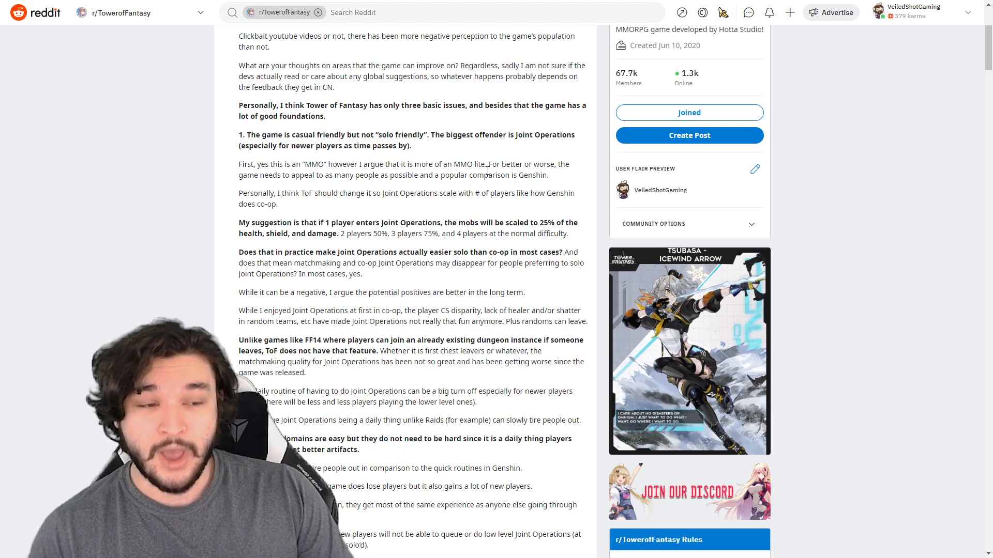
mouse_move(399, 131)
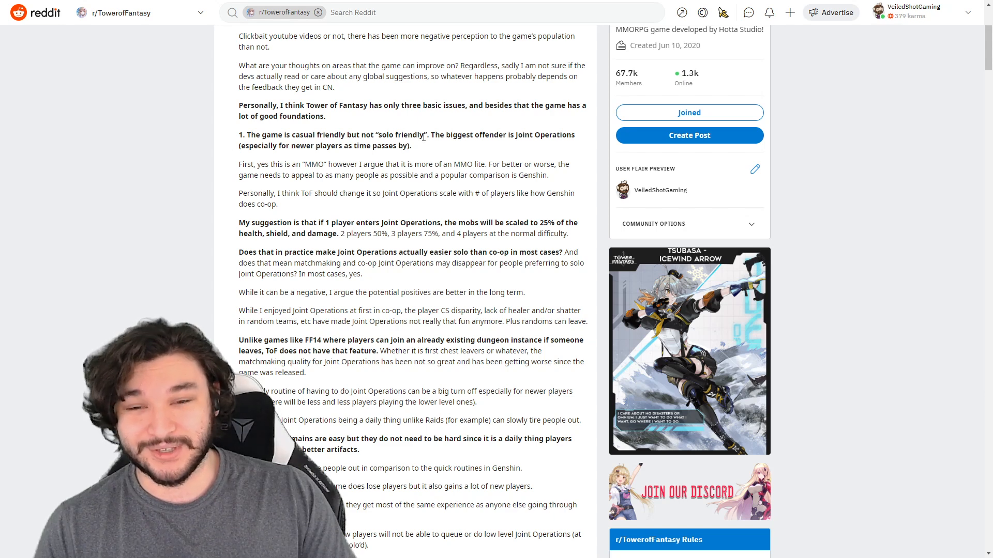
drag(256, 135, 309, 135)
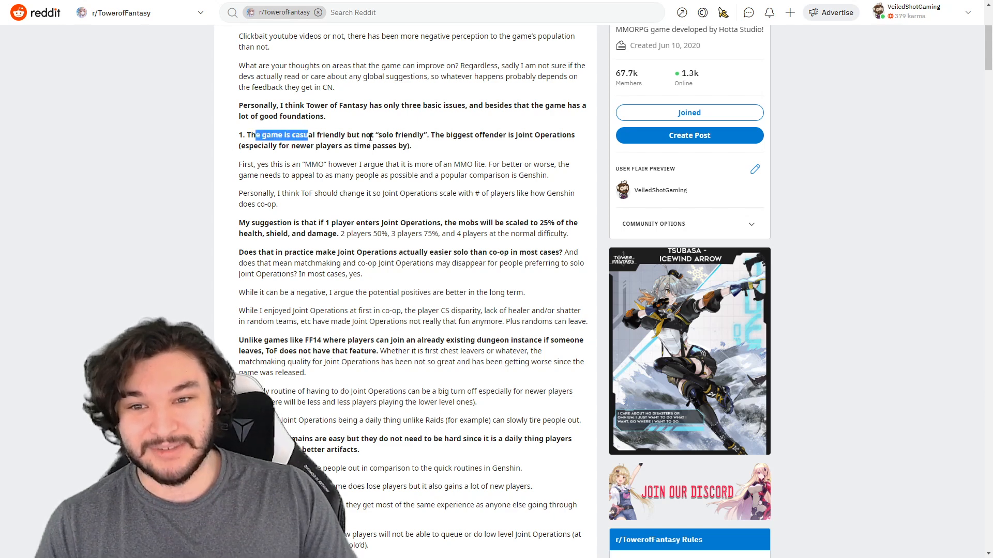
click(441, 134)
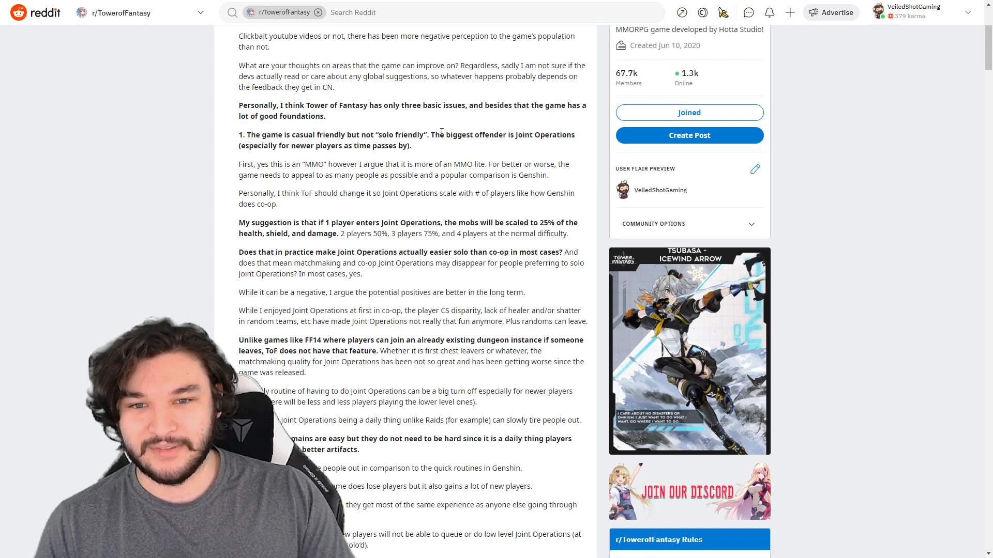
drag(301, 146, 396, 146)
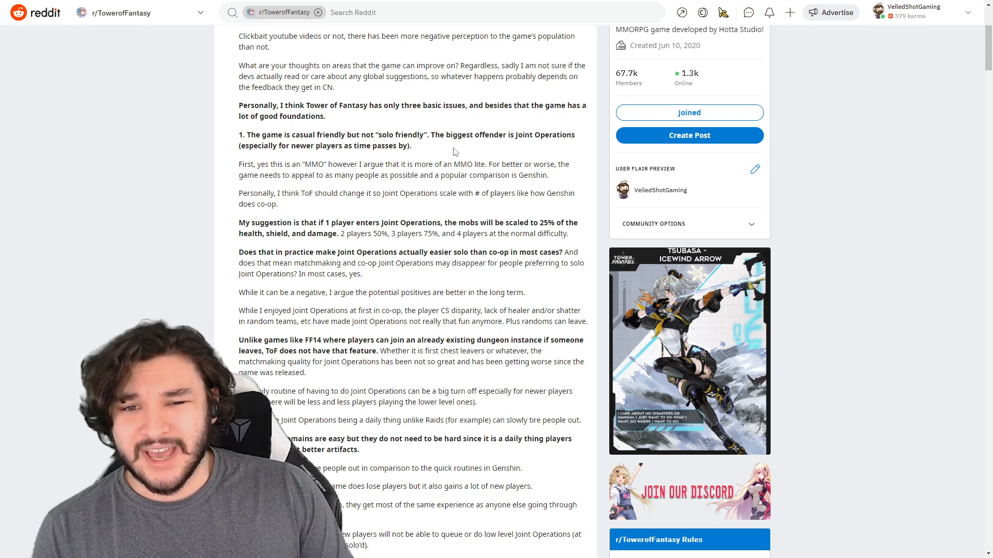
Highlight the Joint Operations part of point 1's heading, then clear the selection
drag(518, 135, 410, 146)
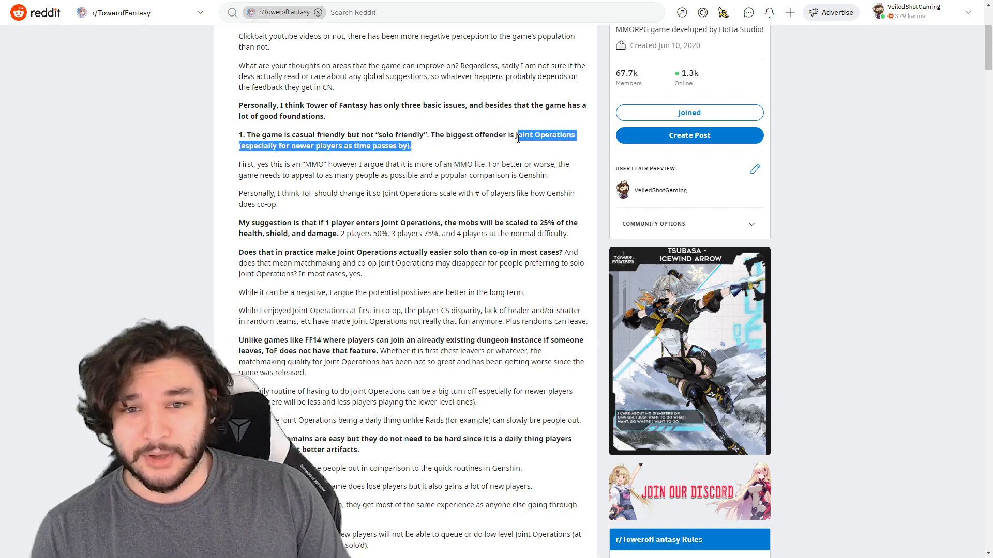
click(518, 138)
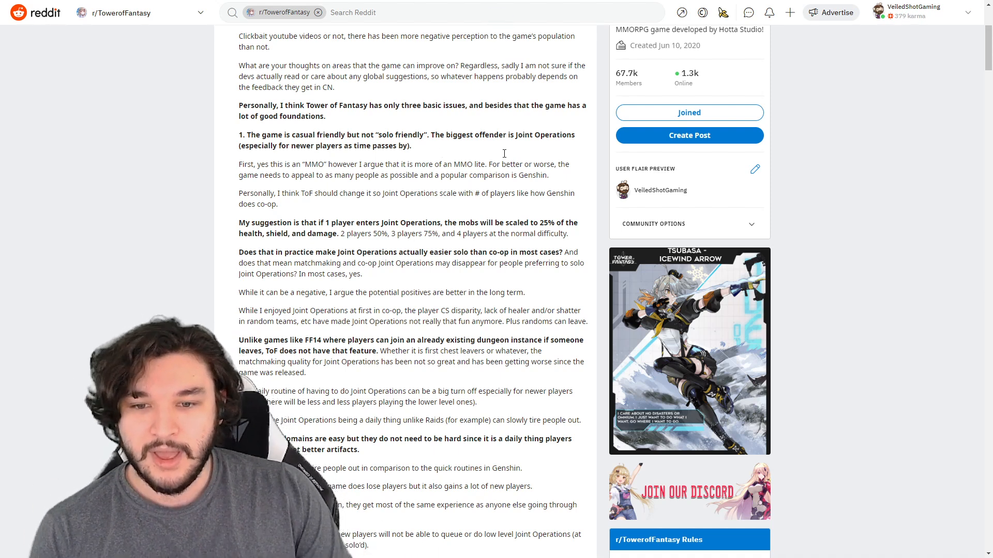
Scroll past point 2, highlighting 'Lack of story', down to heading 3 'Lack of team building variety'
scroll(down, 3)
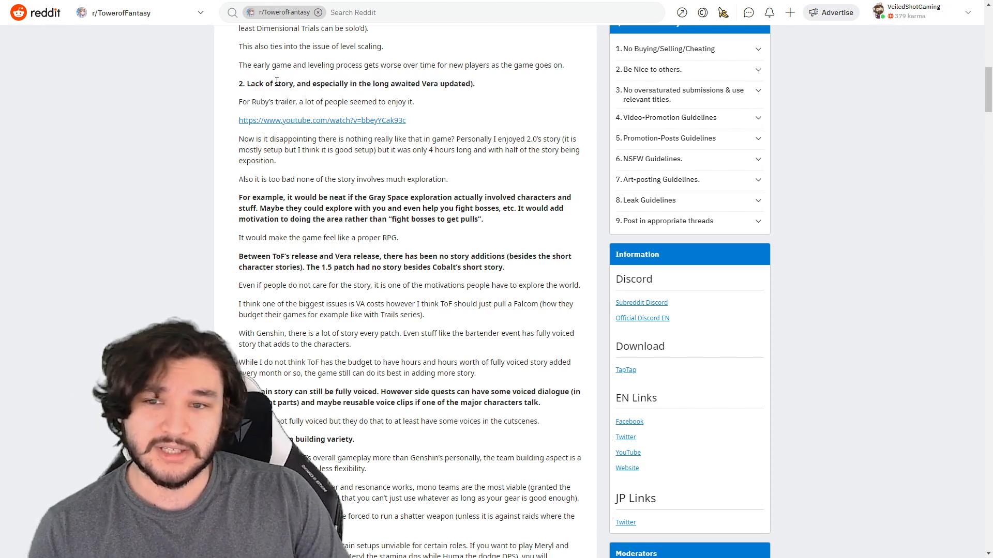
drag(243, 83, 306, 83)
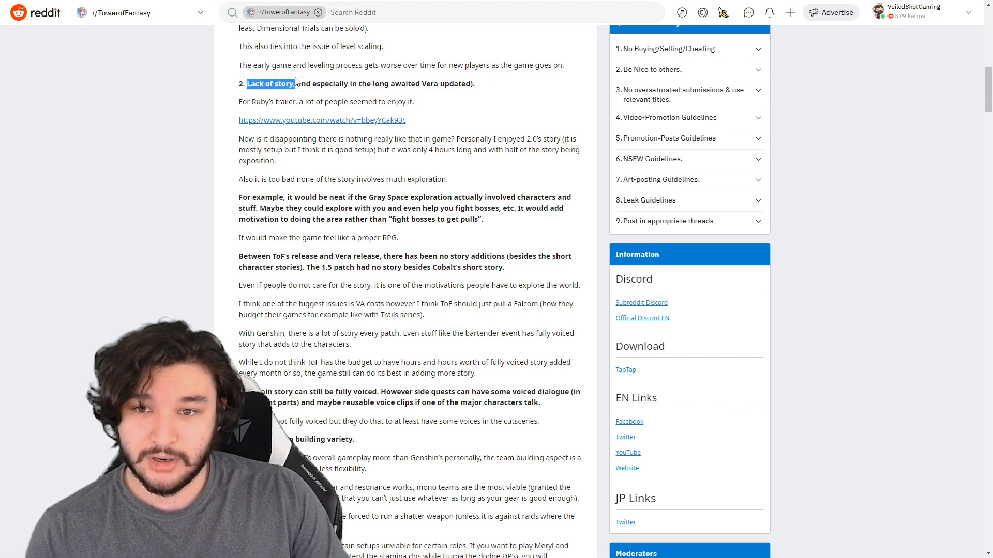
click(247, 81)
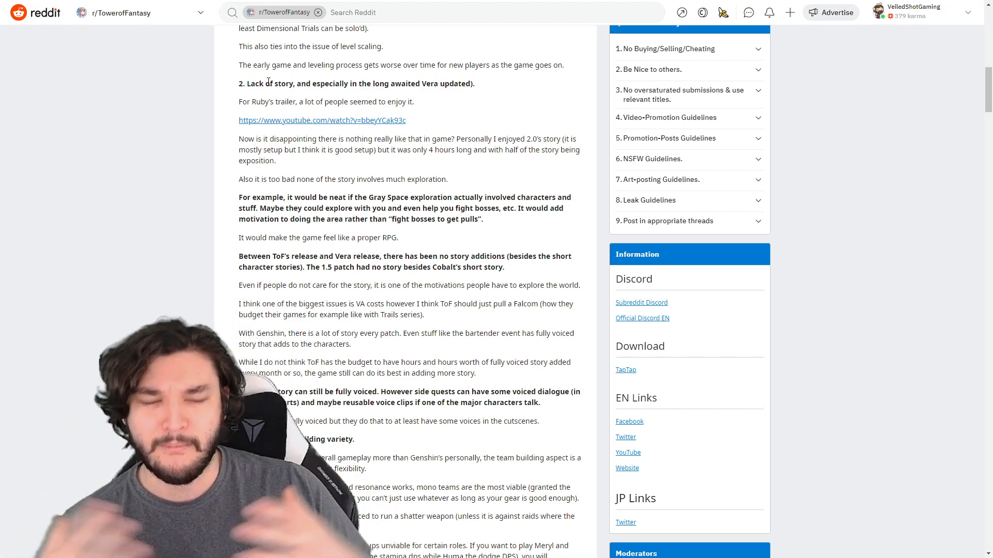
scroll(down, 3)
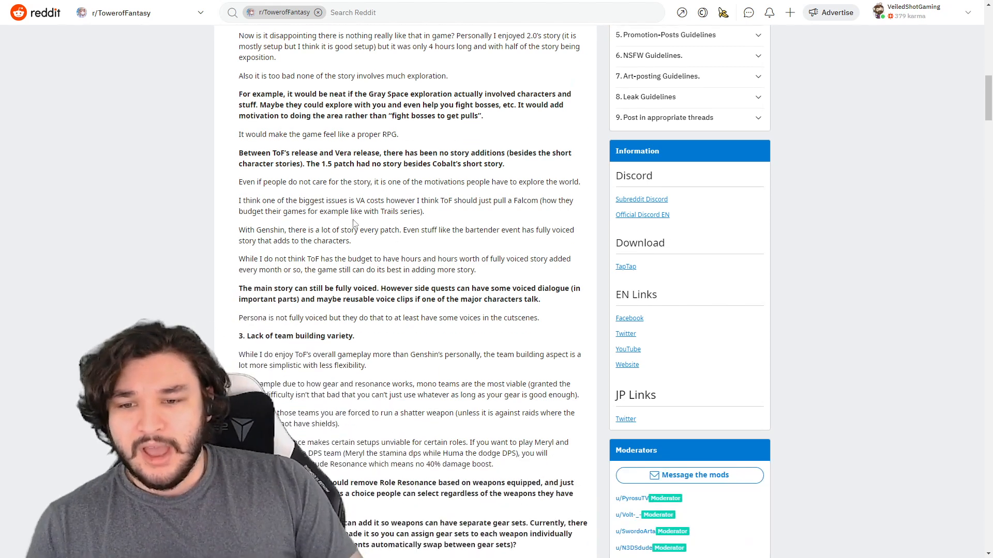
scroll(down, 3)
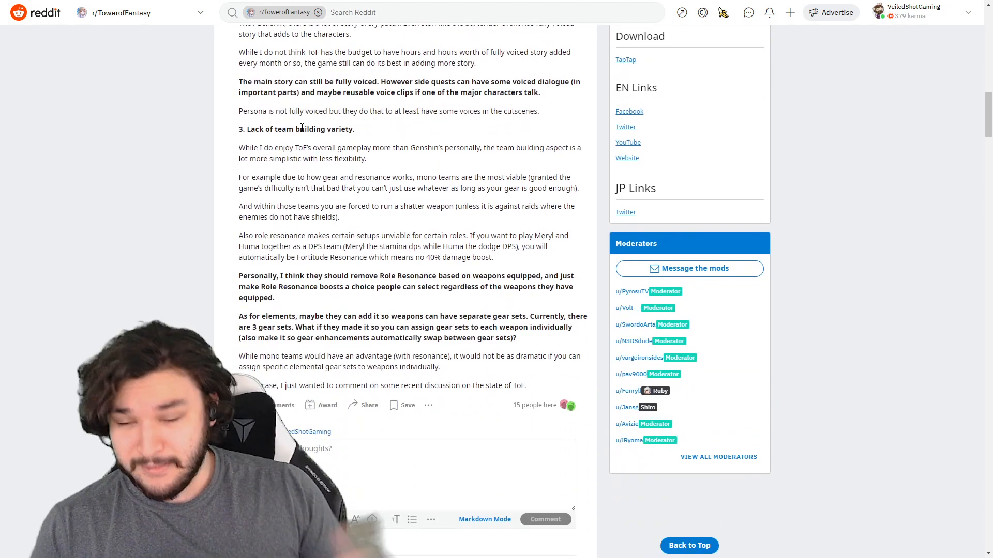
scroll(up, 3)
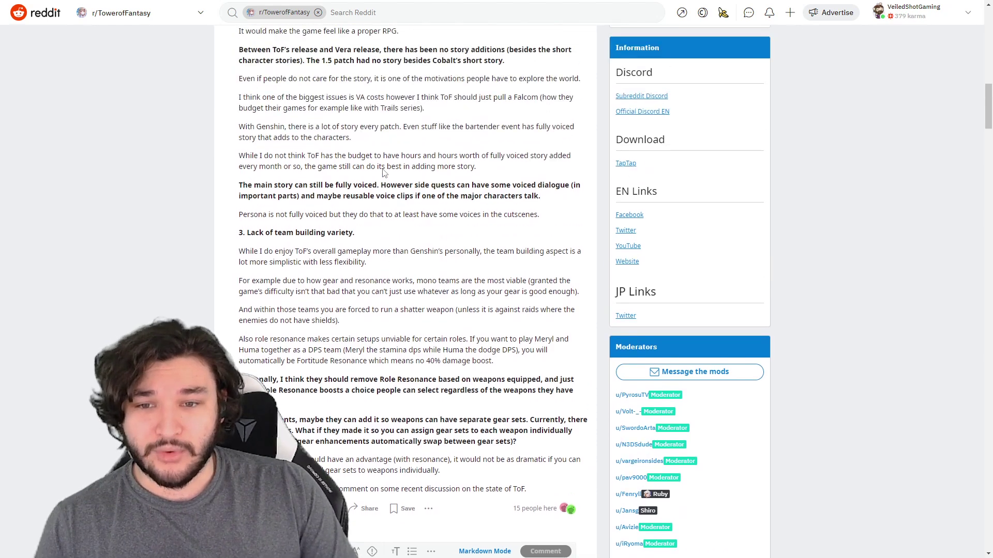
double_click(333, 232)
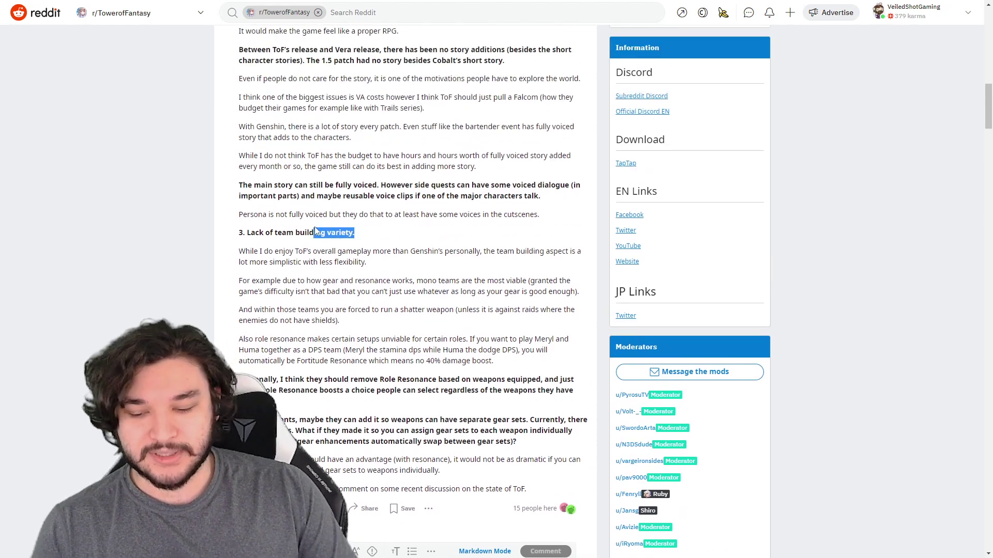
scroll(up, 3)
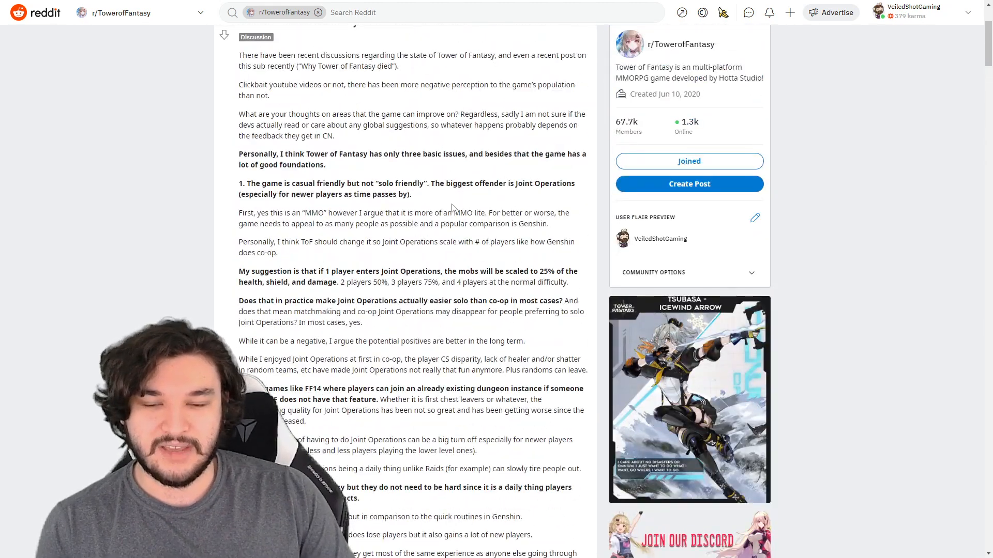
scroll(down, 3)
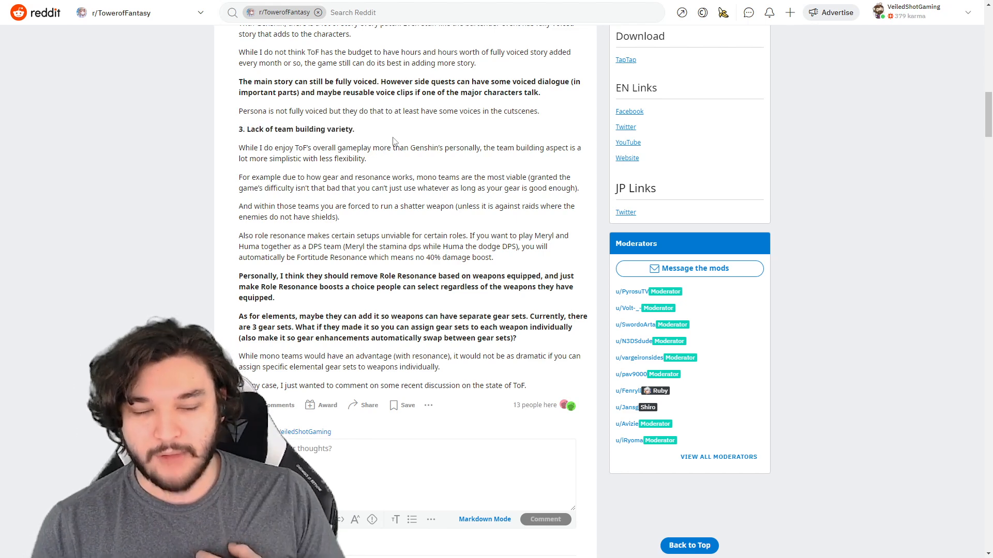
Scroll up to the post top and back down to the end of point 1's Joint Operations paragraphs
scroll(up, 3)
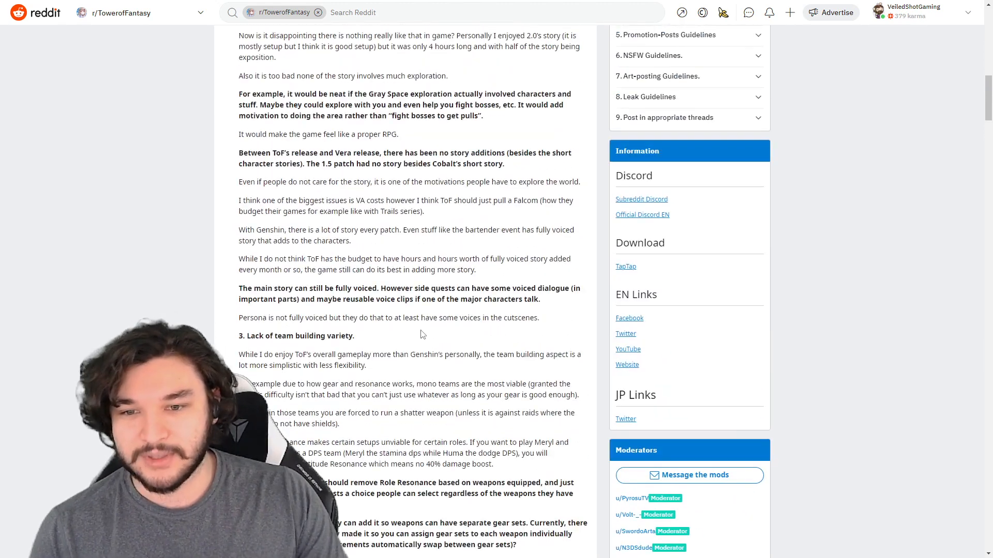
scroll(up, 3)
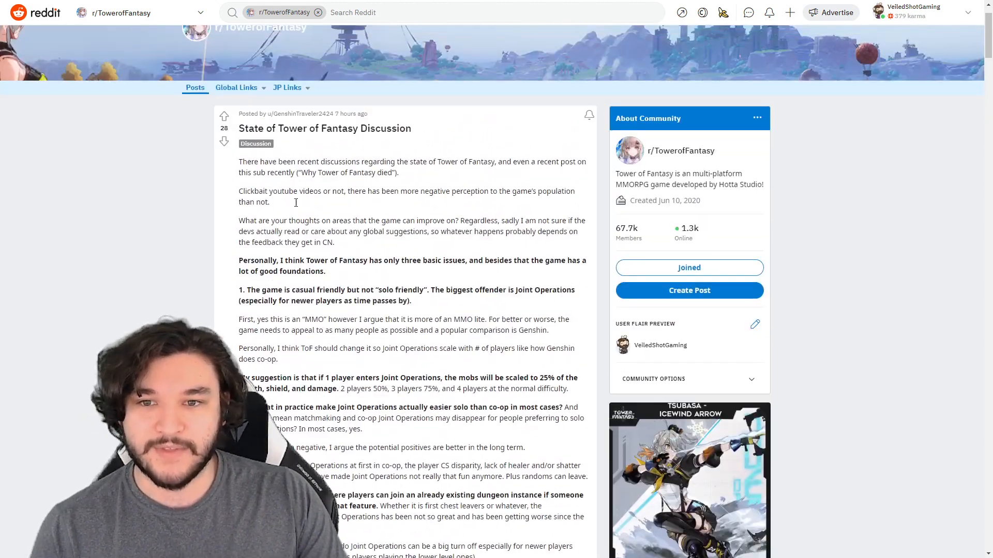
scroll(down, 3)
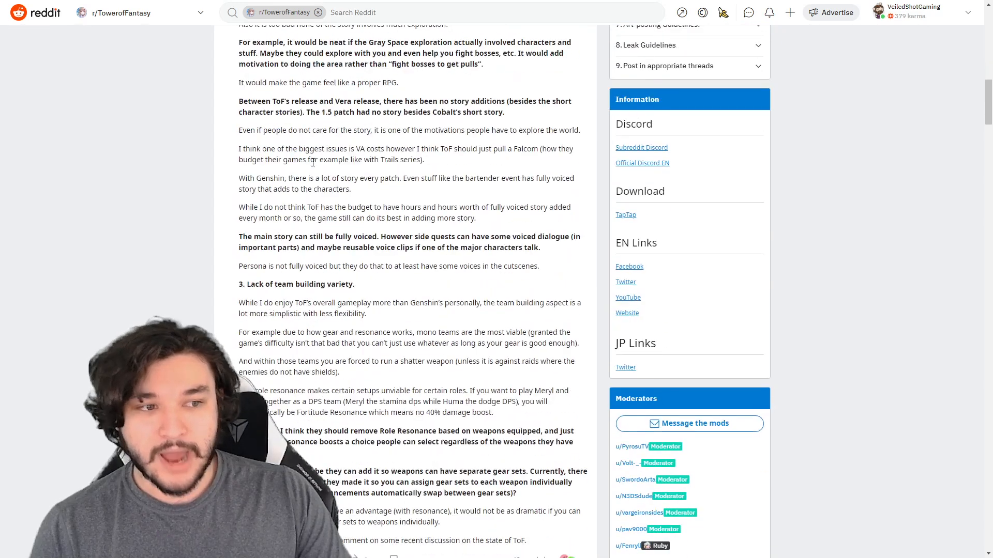
scroll(down, 3)
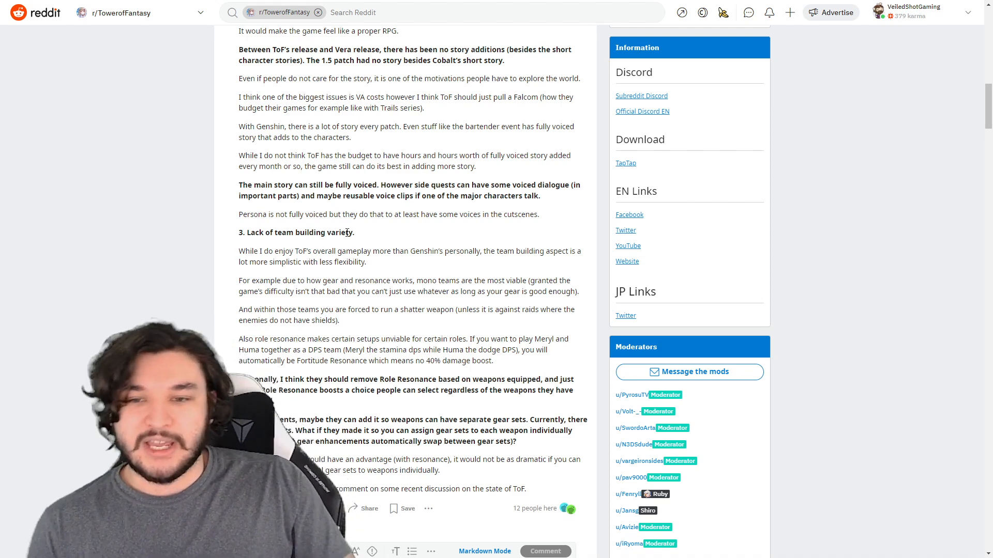
drag(283, 233, 363, 250)
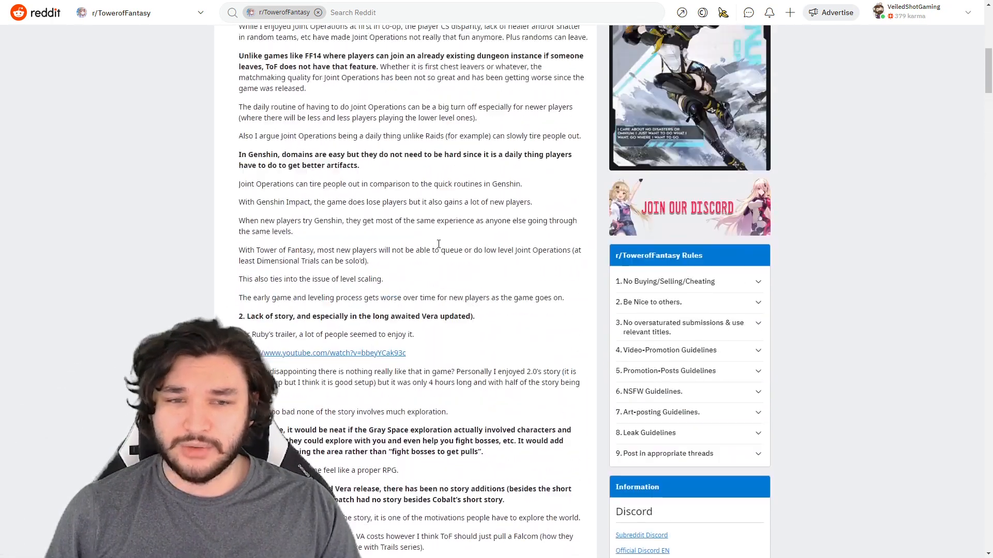
Scroll up and down through the discussion post's three points and closing paragraphs
scroll(up, 3)
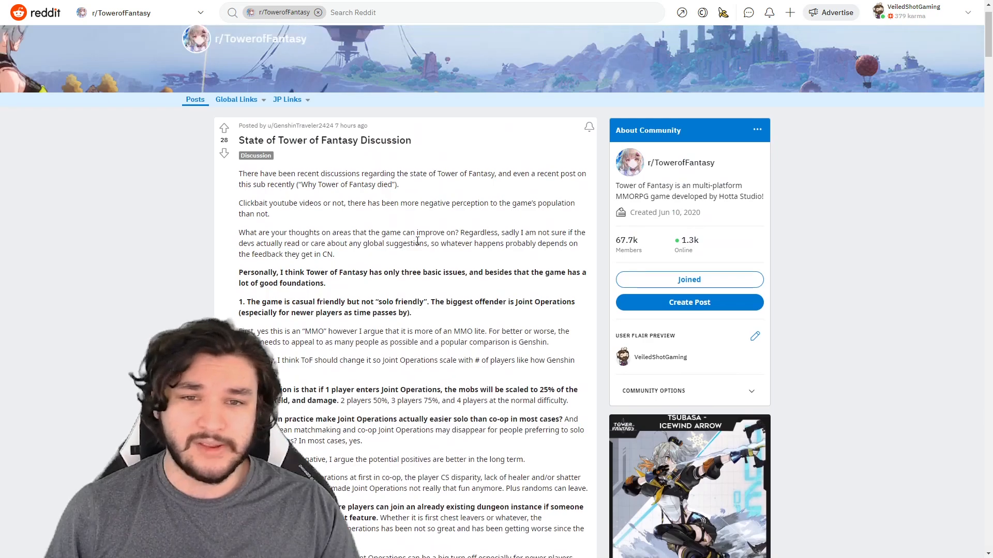
scroll(down, 3)
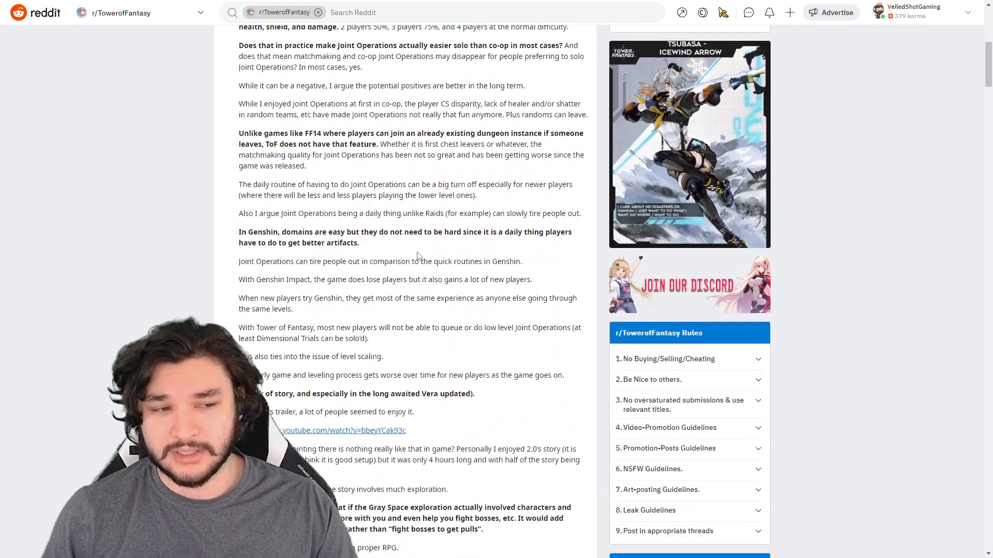
scroll(down, 3)
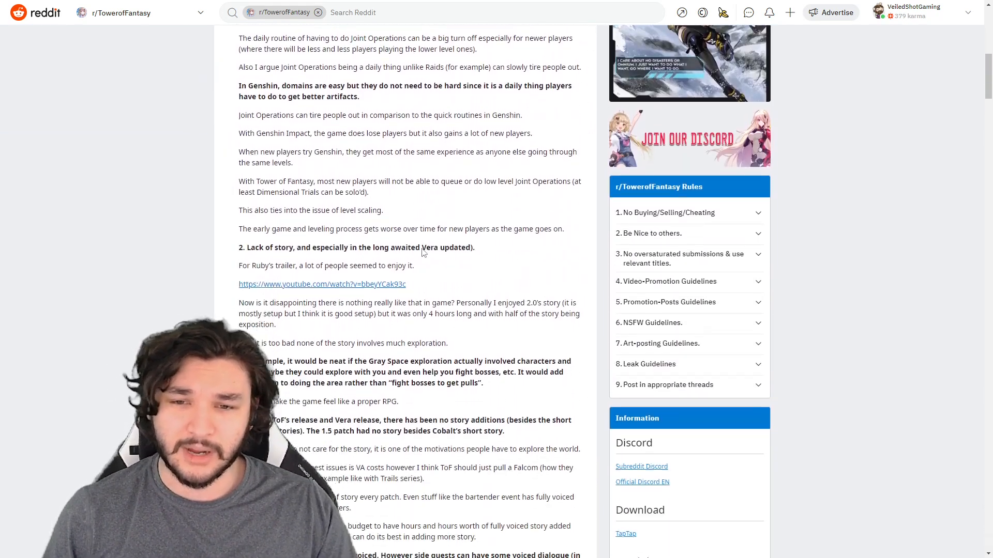
scroll(down, 3)
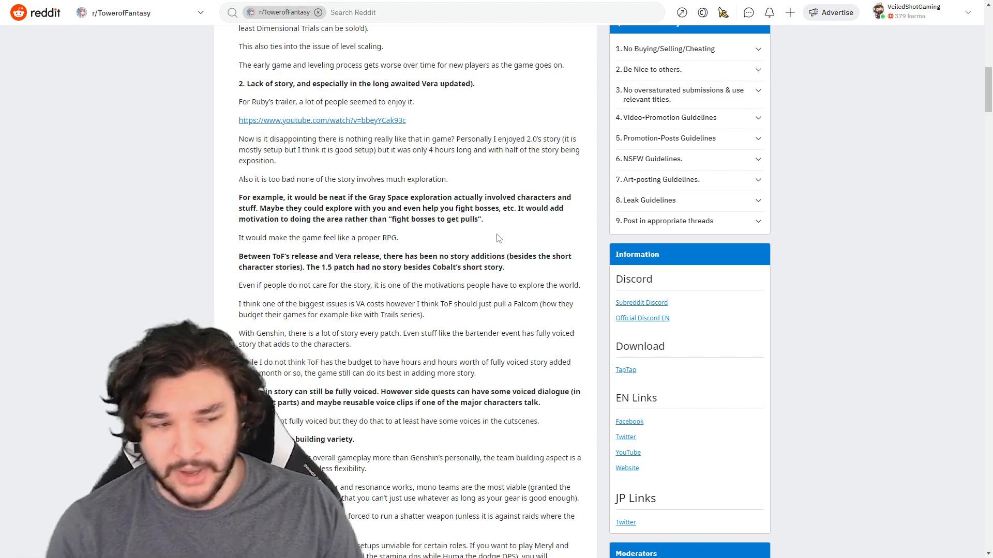
scroll(up, 3)
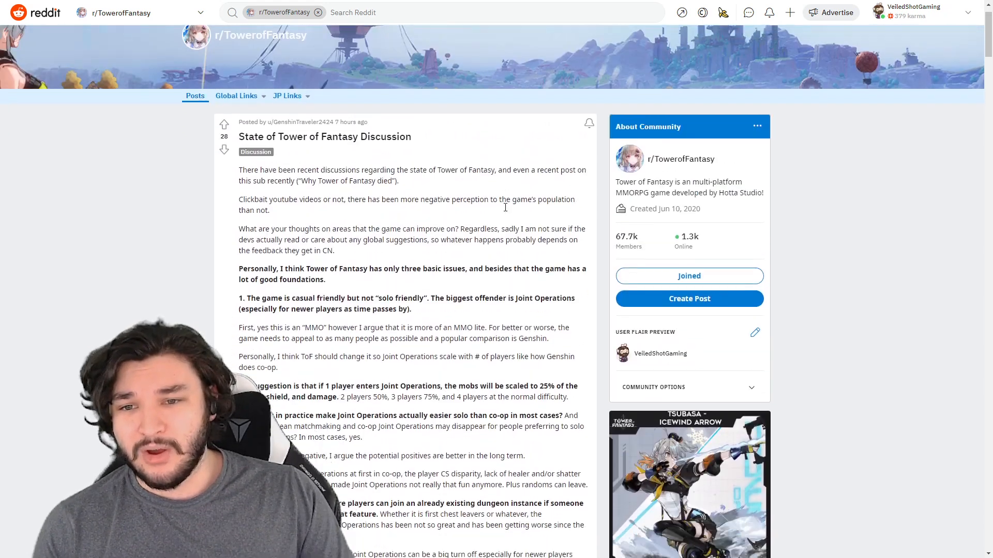
scroll(down, 3)
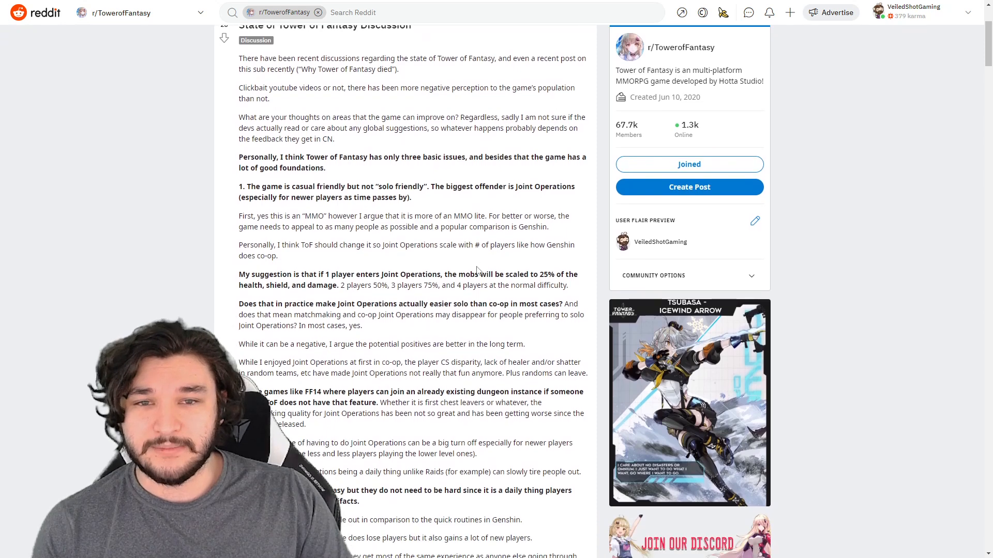
scroll(down, 3)
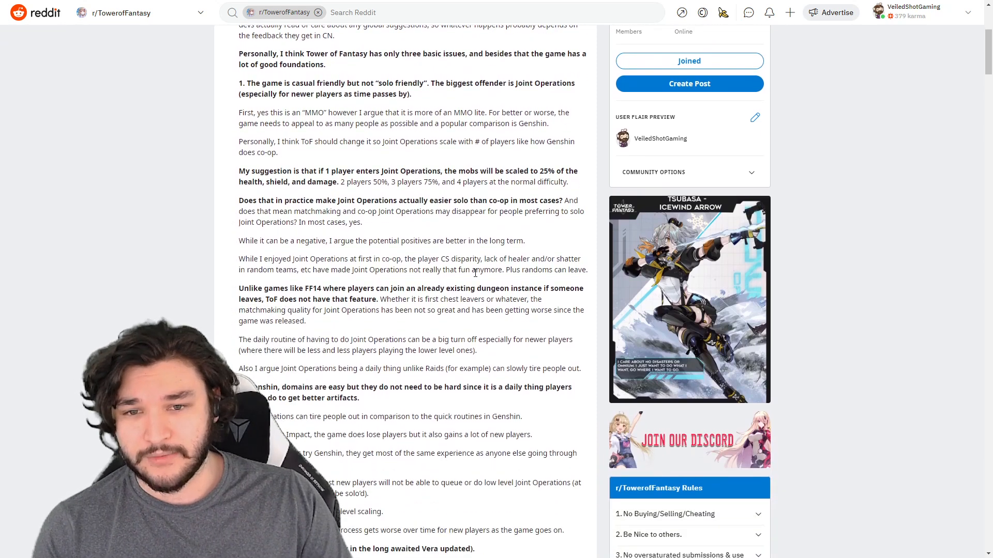
scroll(down, 3)
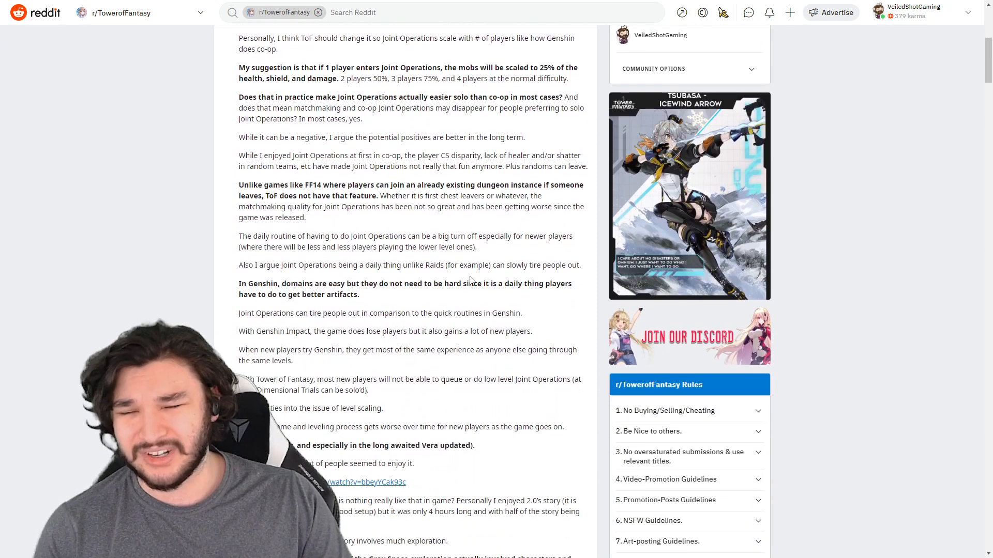
scroll(down, 3)
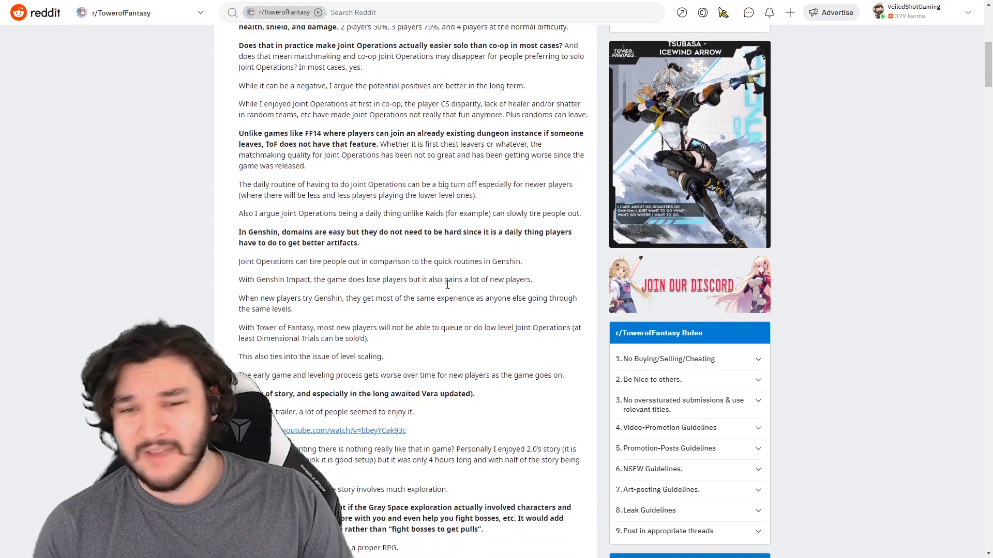
scroll(down, 3)
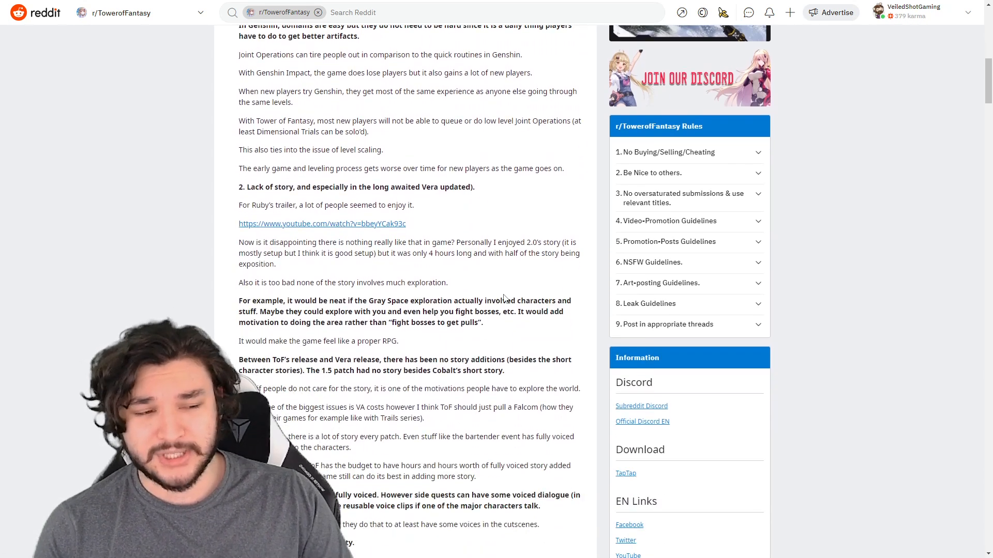
scroll(down, 3)
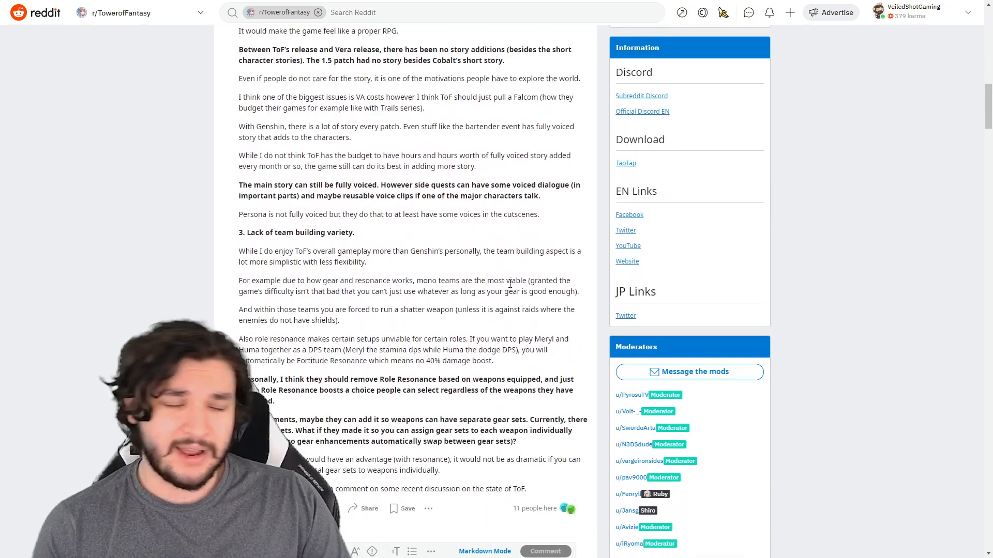
scroll(down, 3)
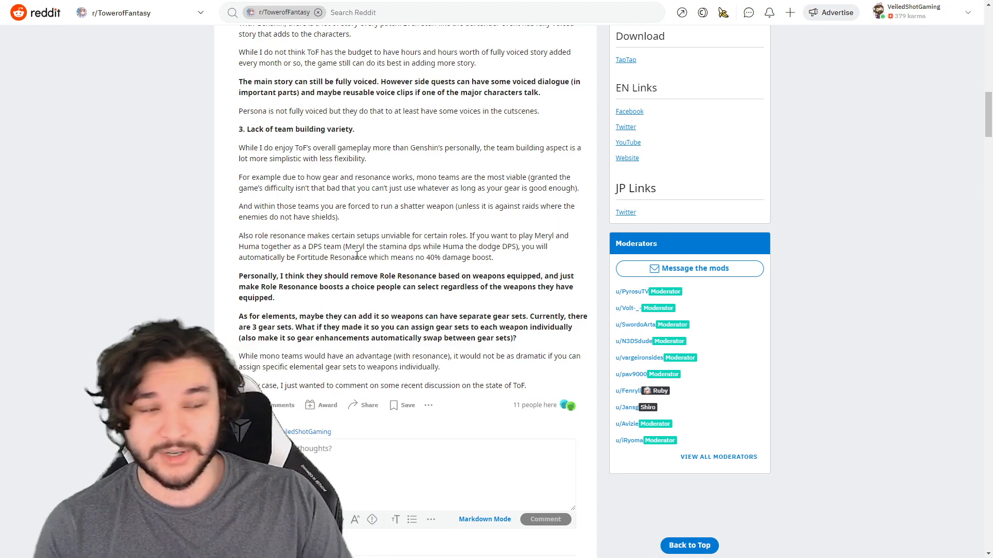
Scroll back to the top showing the post title, introduction and first issue
scroll(up, 3)
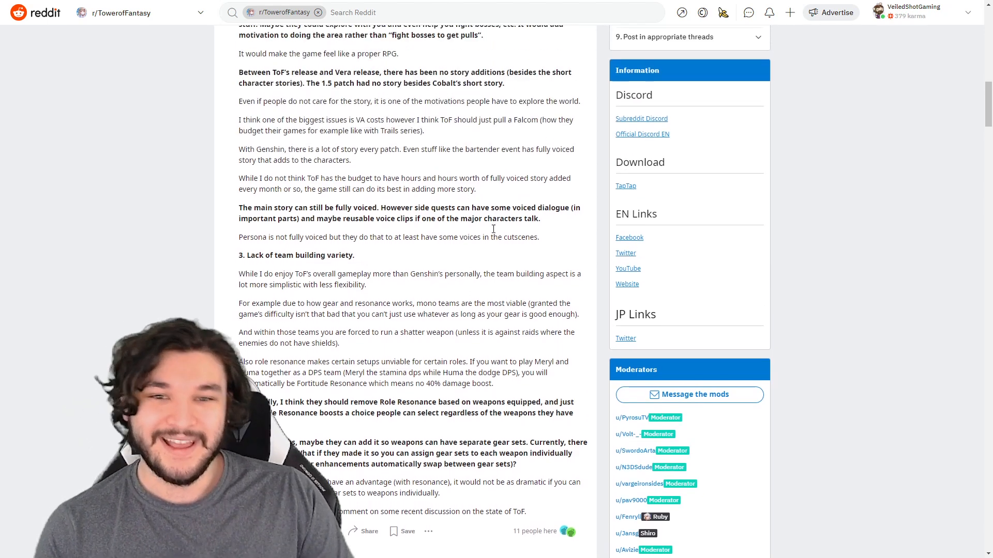
scroll(up, 3)
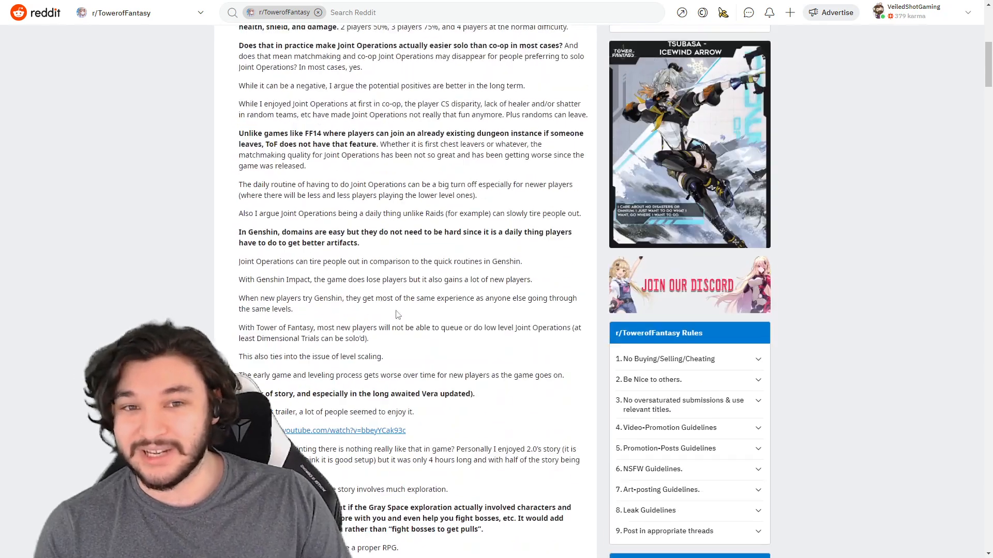
scroll(up, 3)
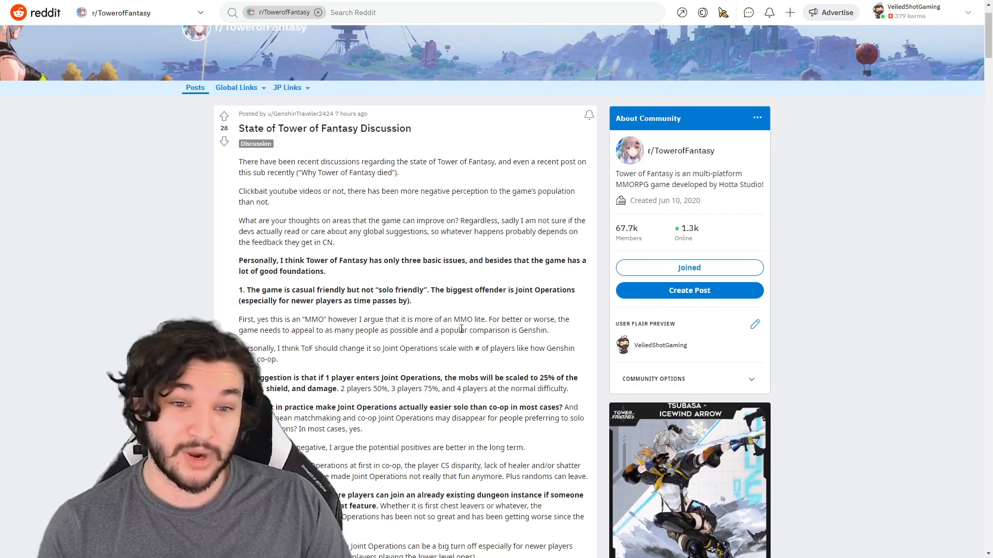